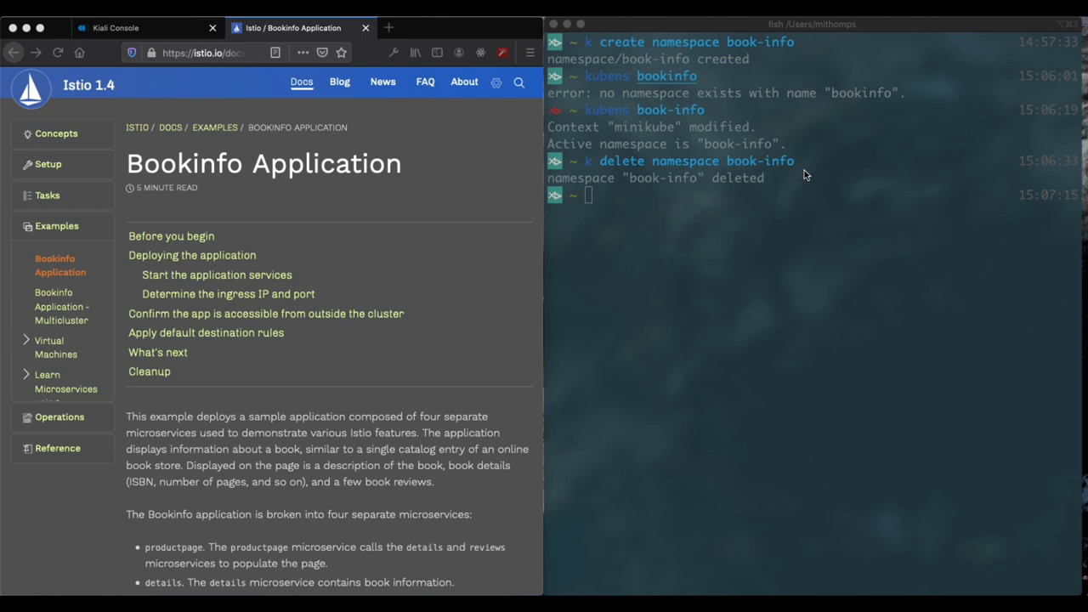
mouse_move(713, 185)
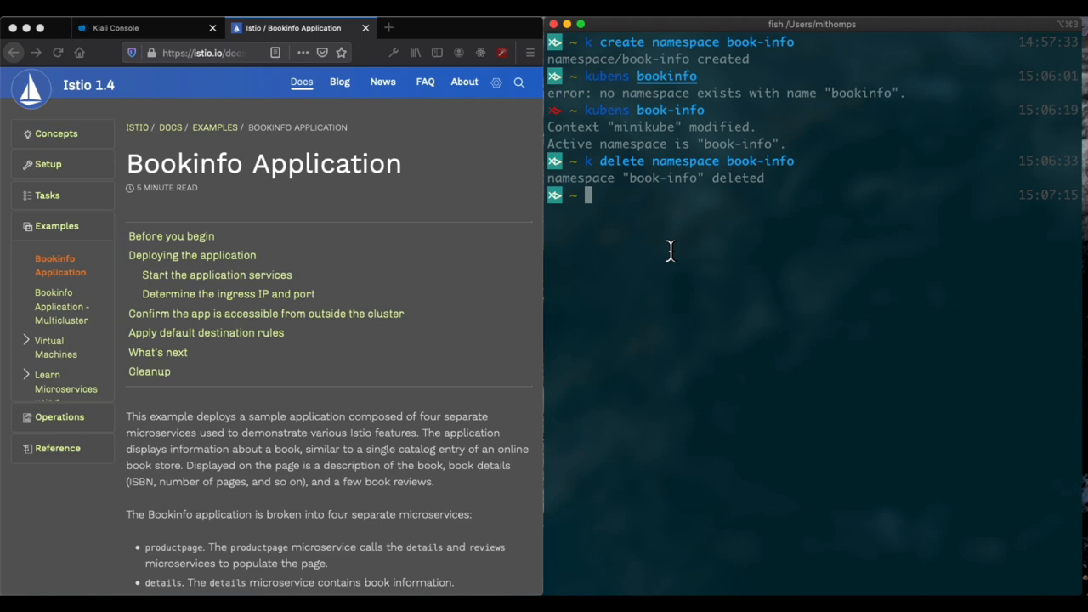
Step: Create the book-info namespace and make it the active namespace with kubens
type("k create namespace book-info")
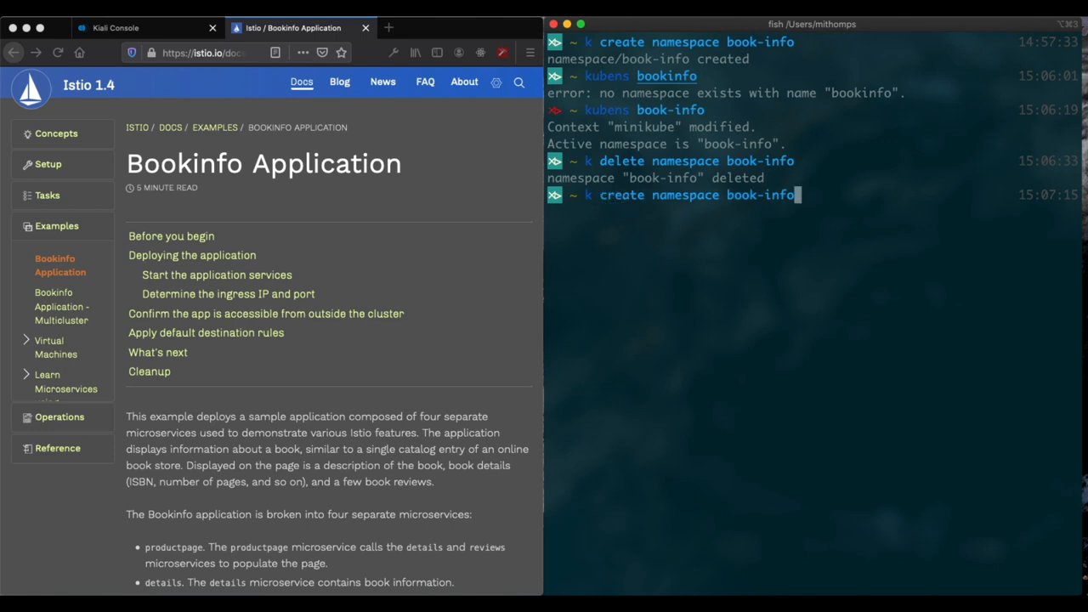
key("Return")
type("kubens book-info")
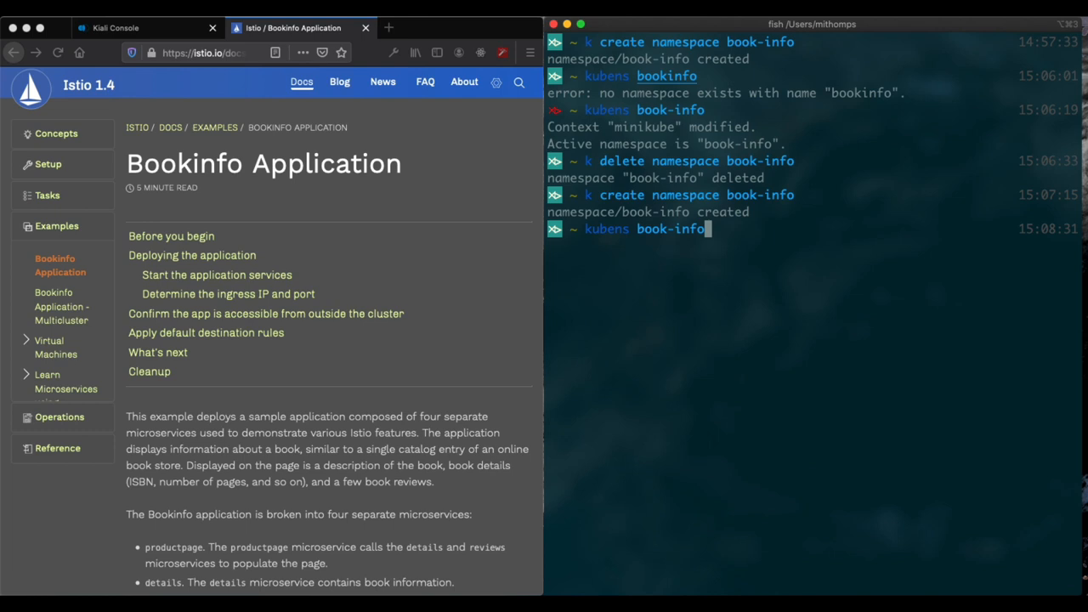
key("Return")
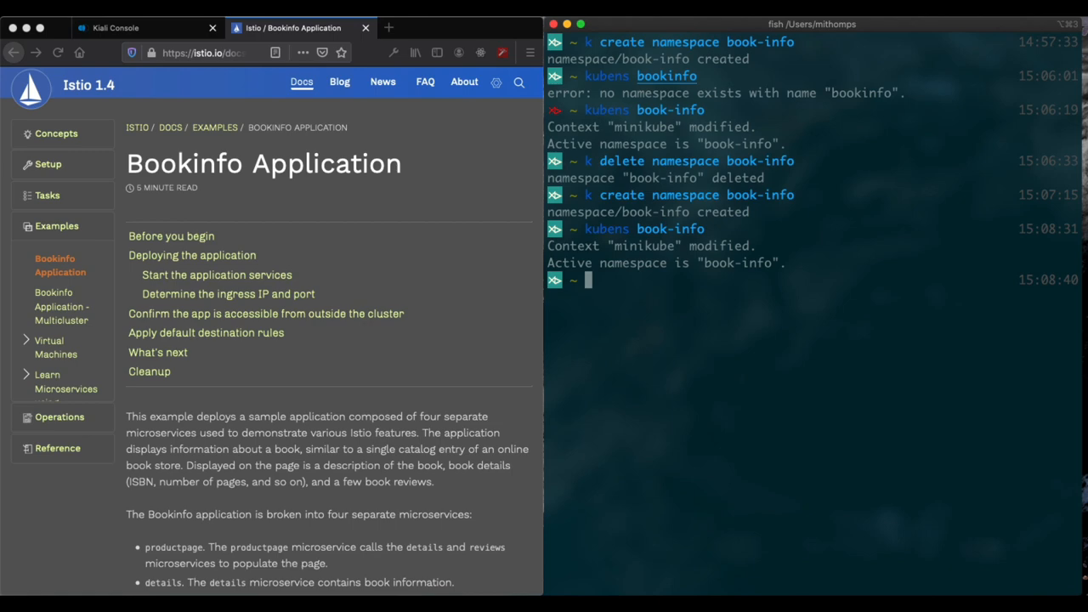
mouse_move(544, 387)
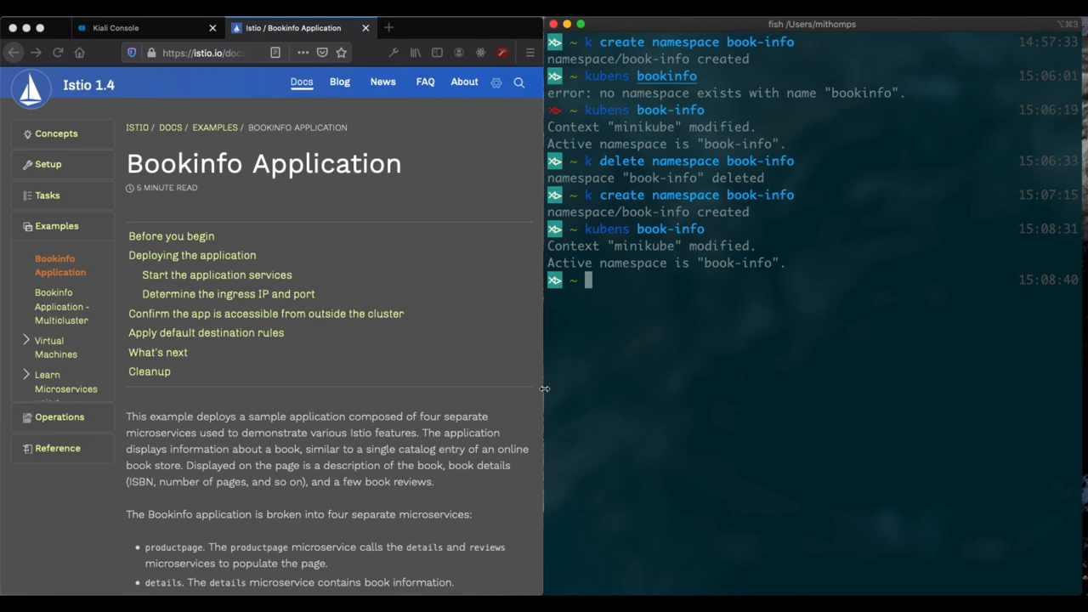
Step: Label the book-info namespace with istio-injection=enabled
scroll("down", 3)
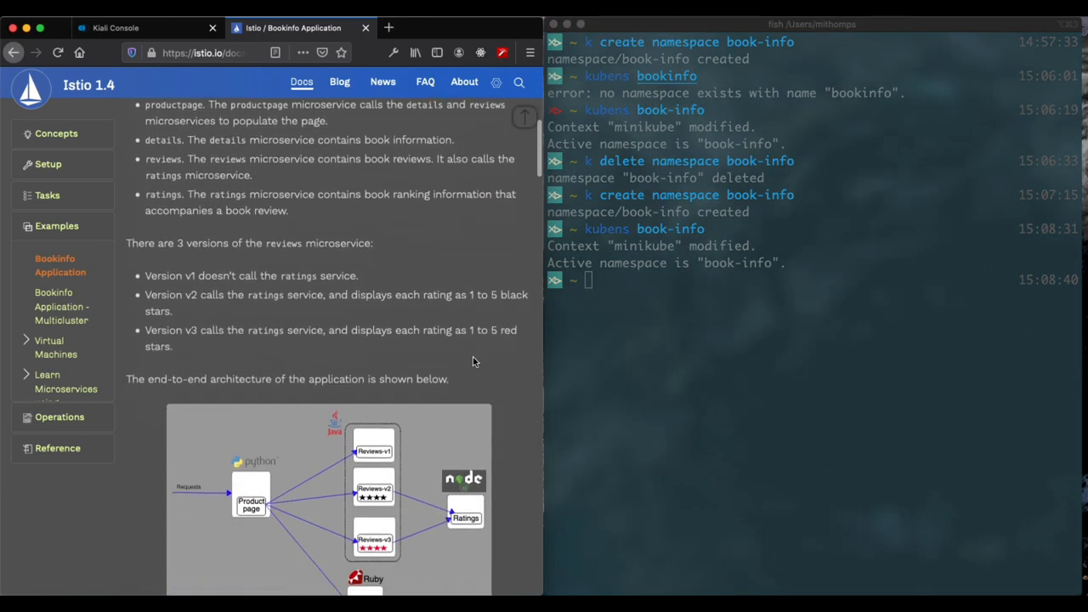
scroll("down", 3)
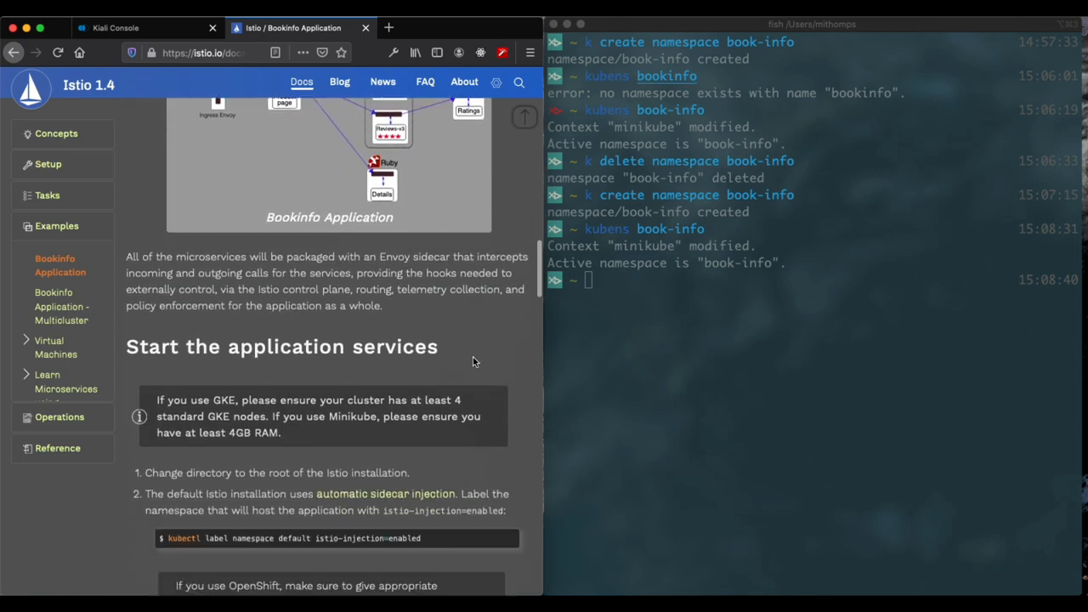
scroll("down", 3)
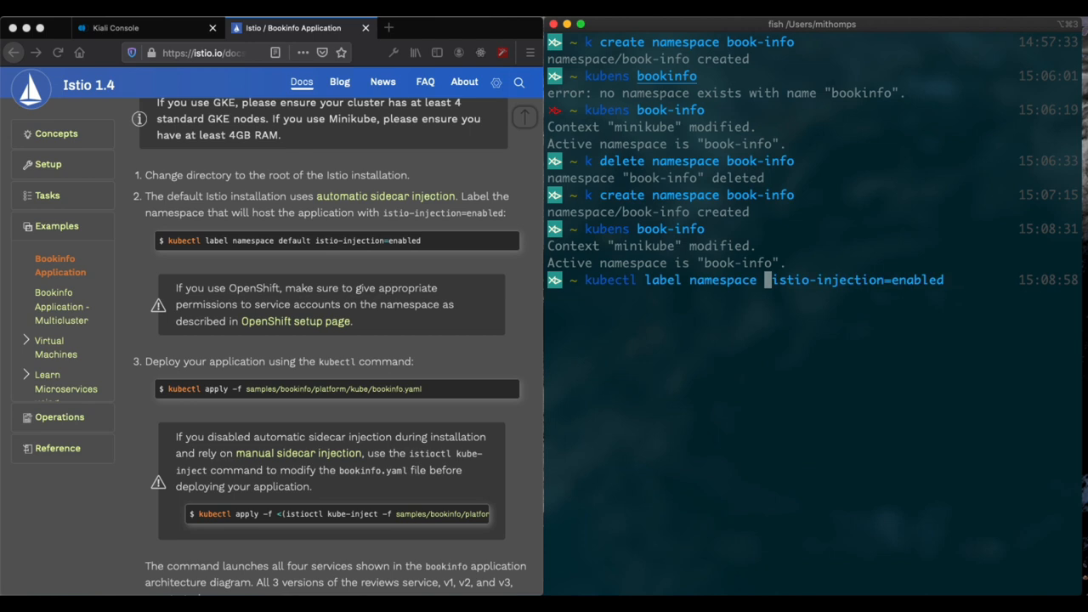
type("bo")
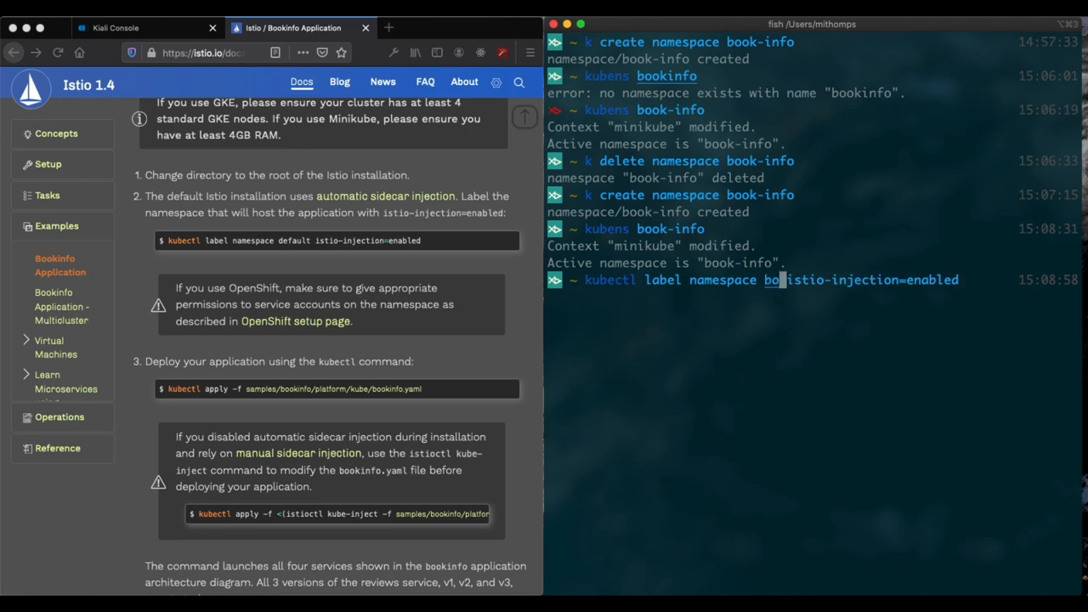
type("ok-info")
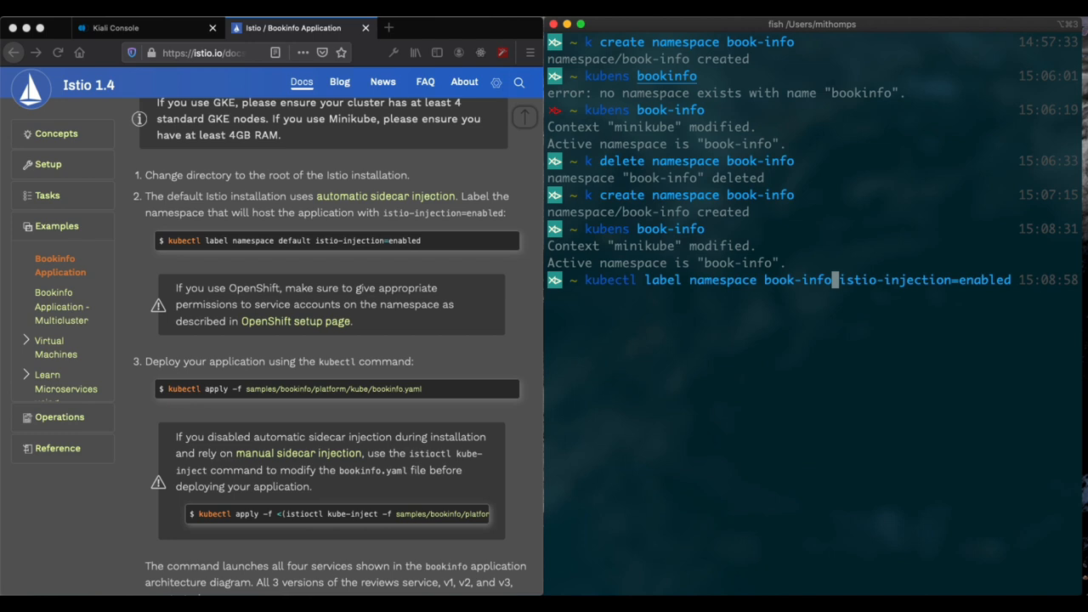
key("Return")
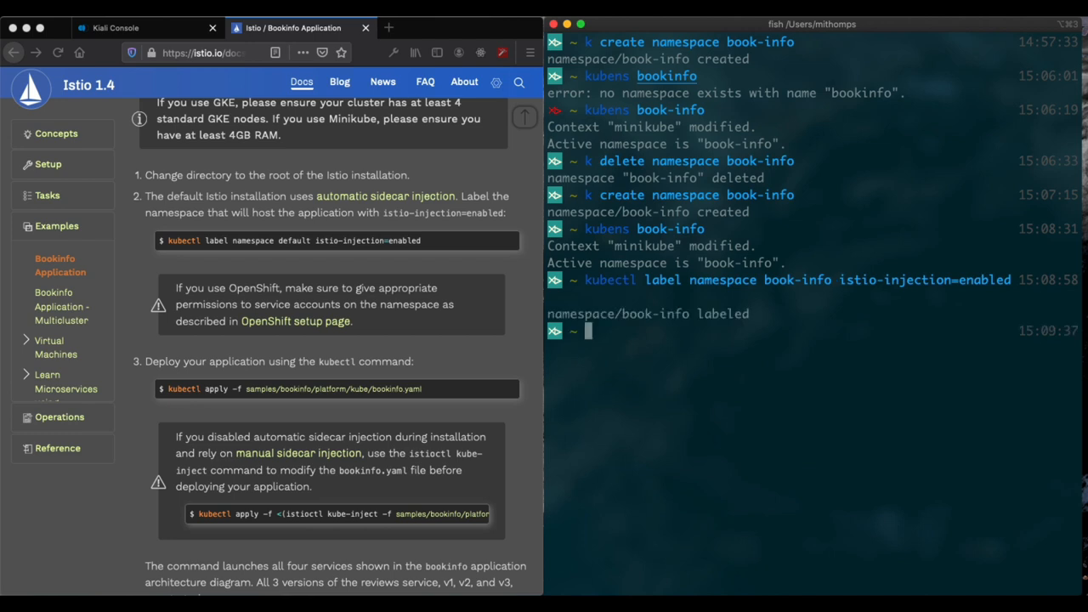
mouse_move(328, 286)
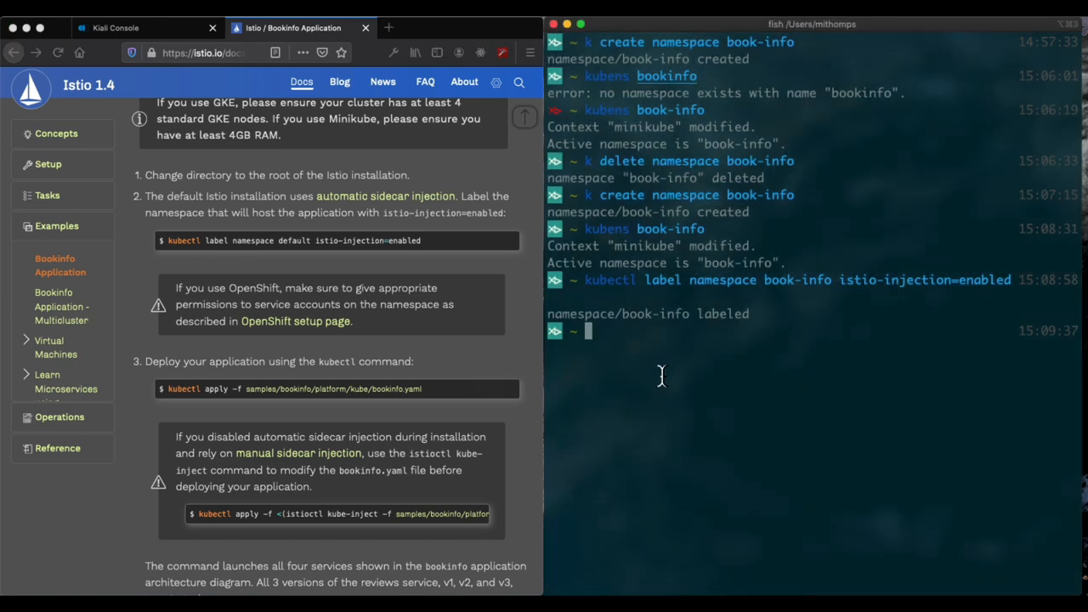
Step: From istio-1.4.3, deploy samples/bookinfo/platform/kube/bookinfo.yaml and list the namespace's services
type("cd istio-1.4.3/")
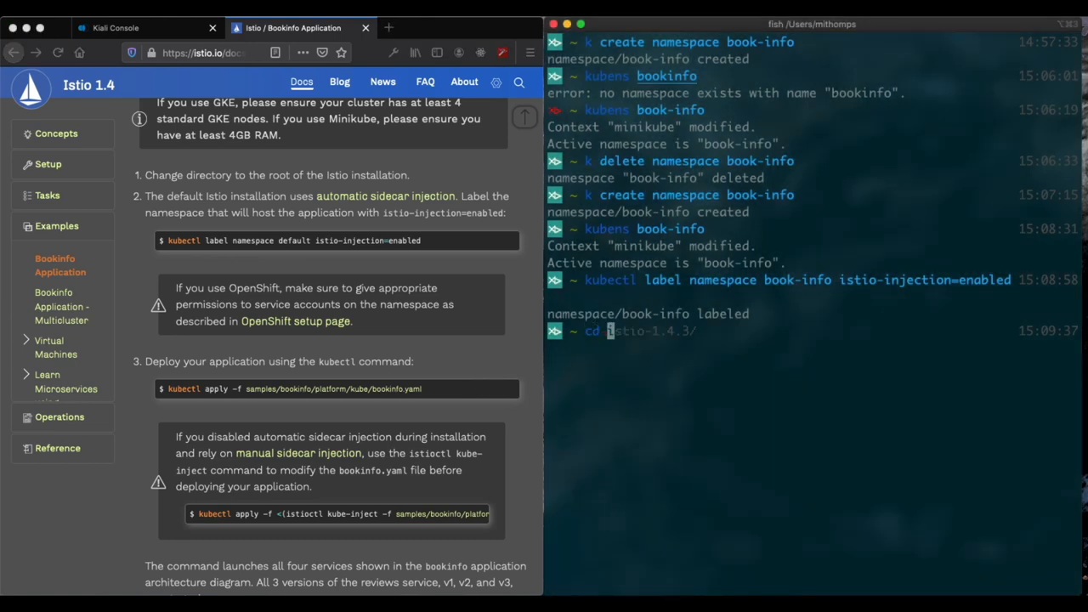
key("Return")
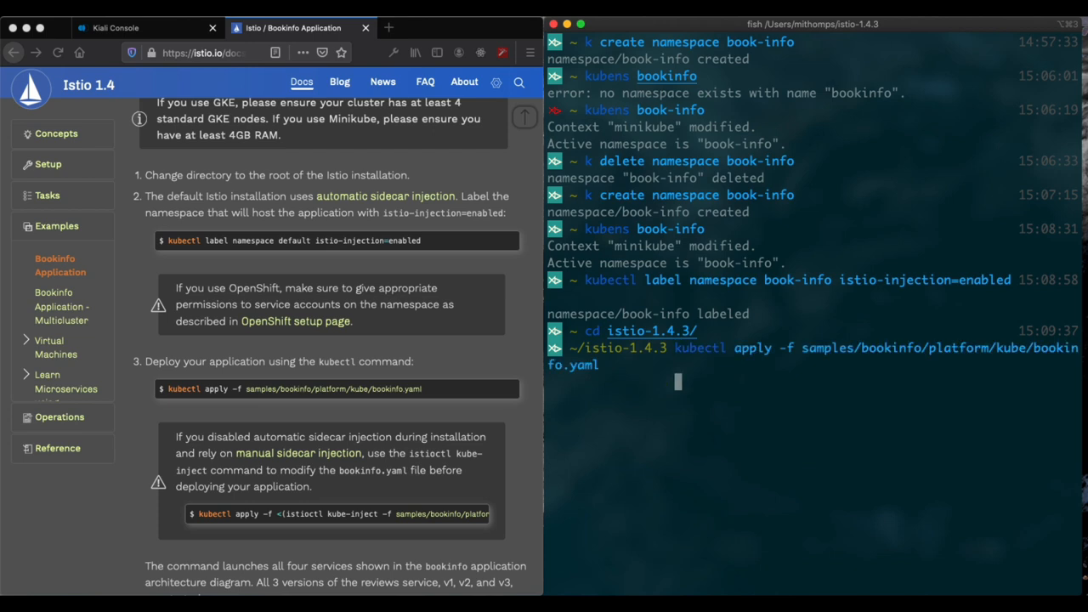
key("Return")
type("k get")
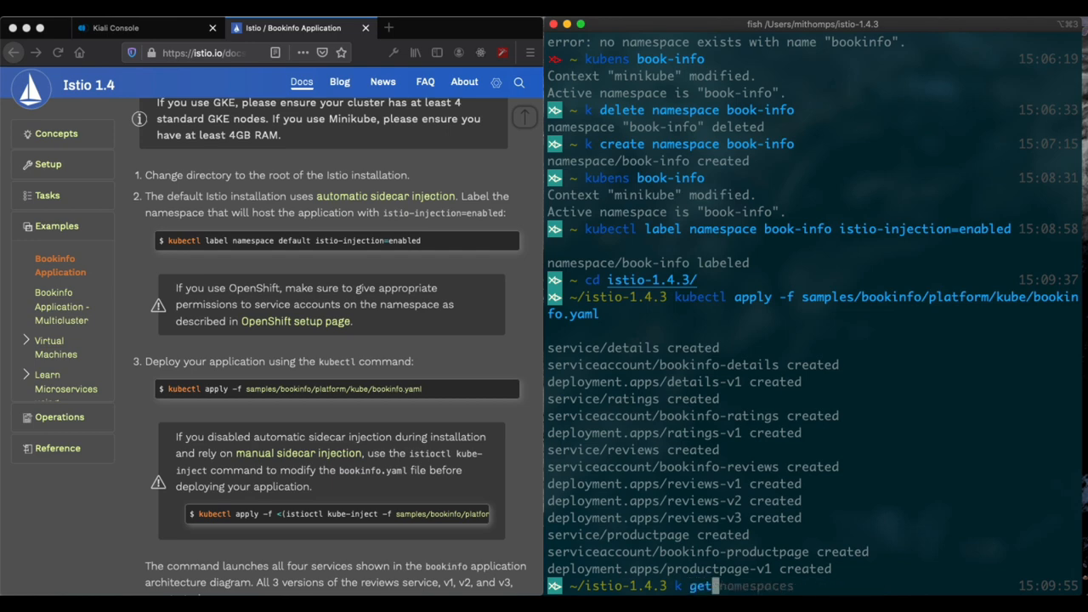
type("services")
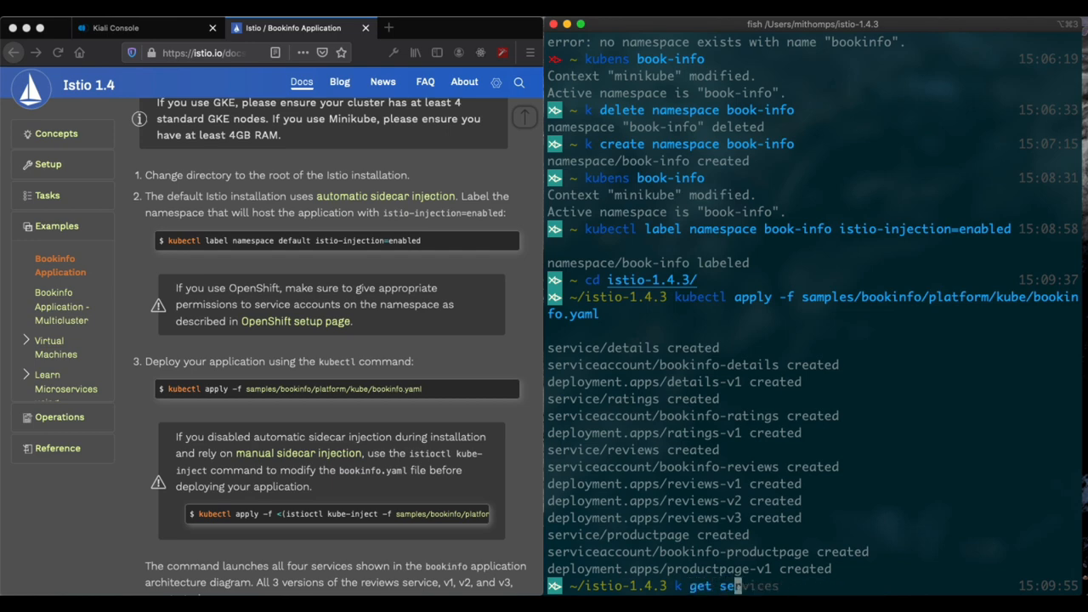
key("Return")
type("g")
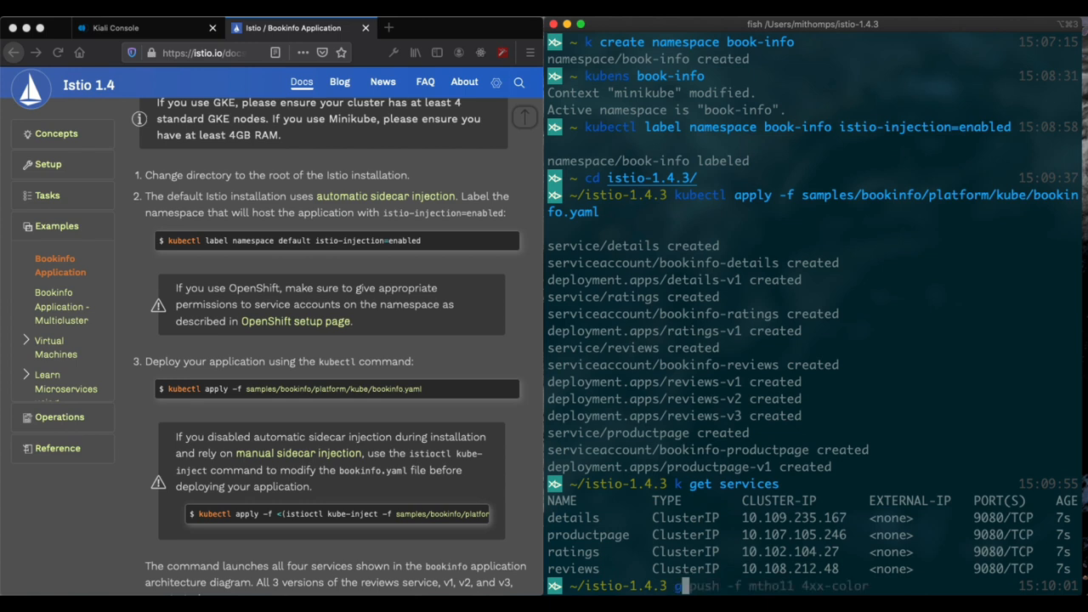
mouse_move(688, 585)
type("k get pods")
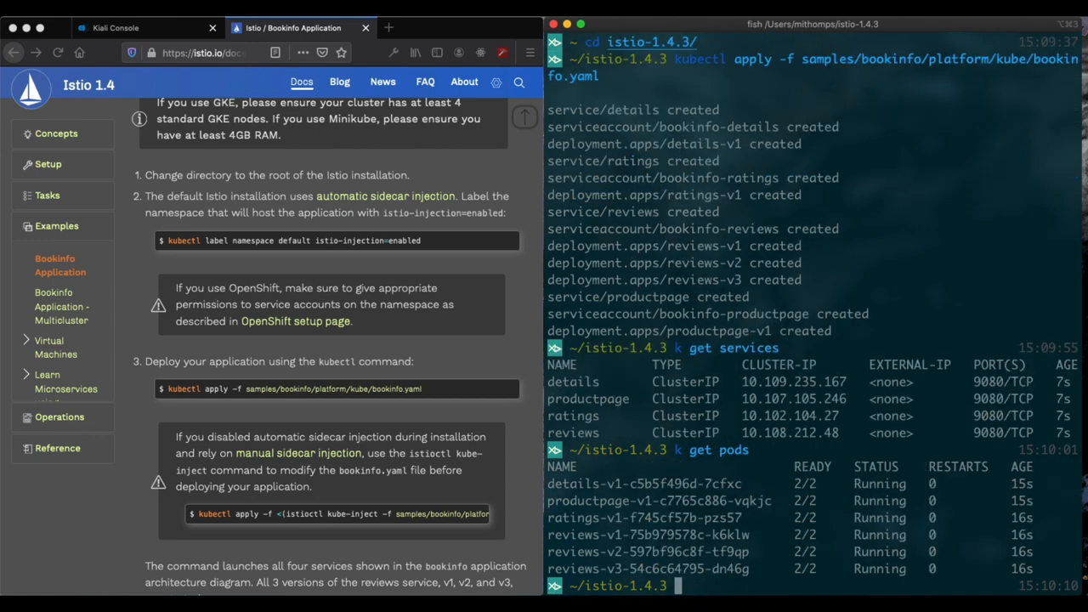
mouse_move(798, 491)
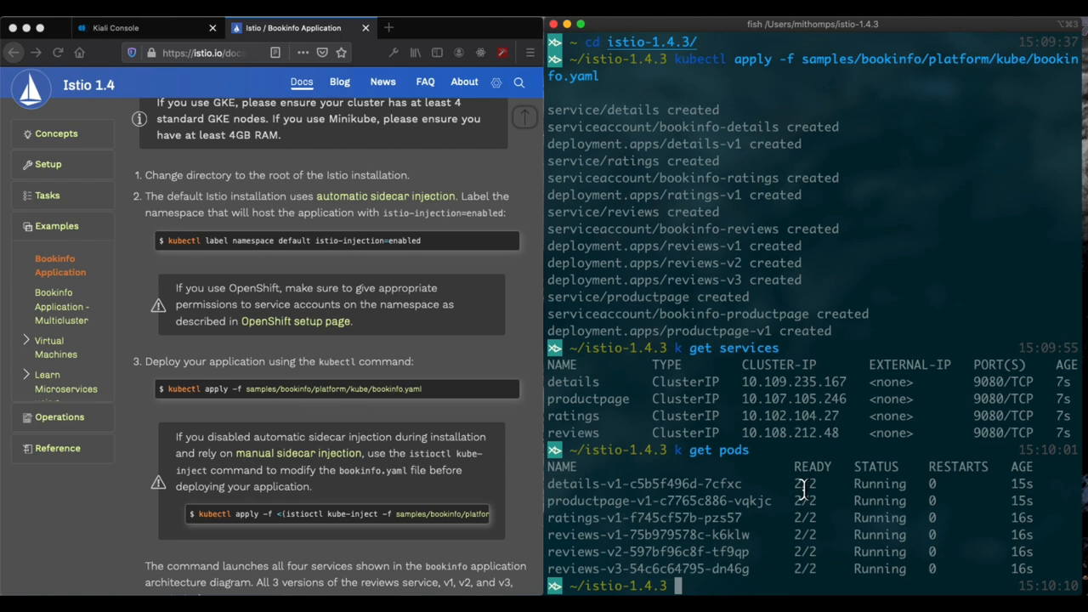
mouse_move(497, 355)
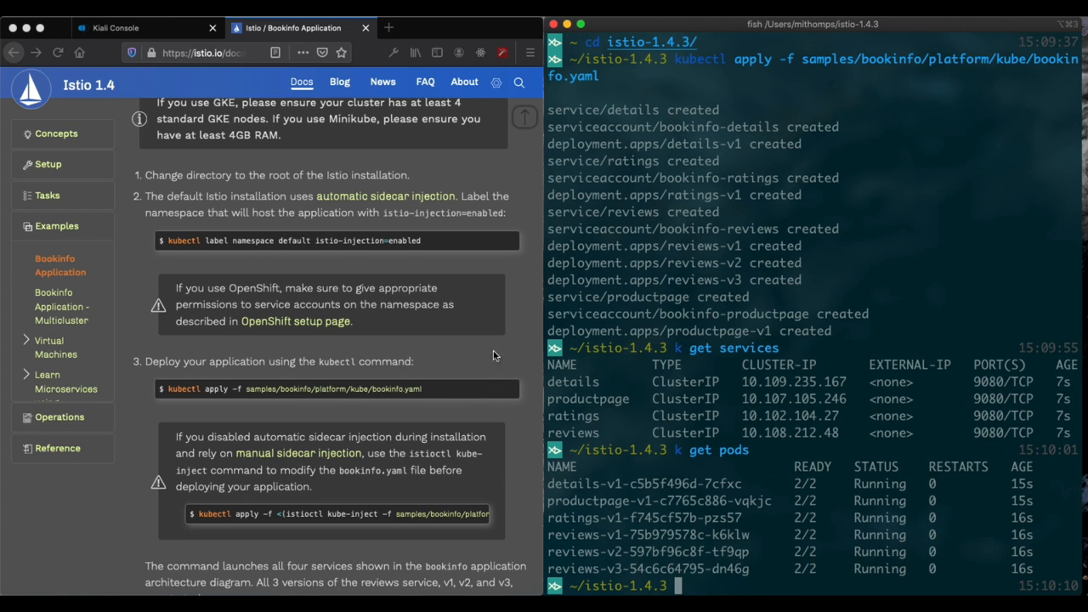
Step: Switch to bash and curl productpage from the ratings pod, returning the Simple Bookstore App title
scroll("down", 3)
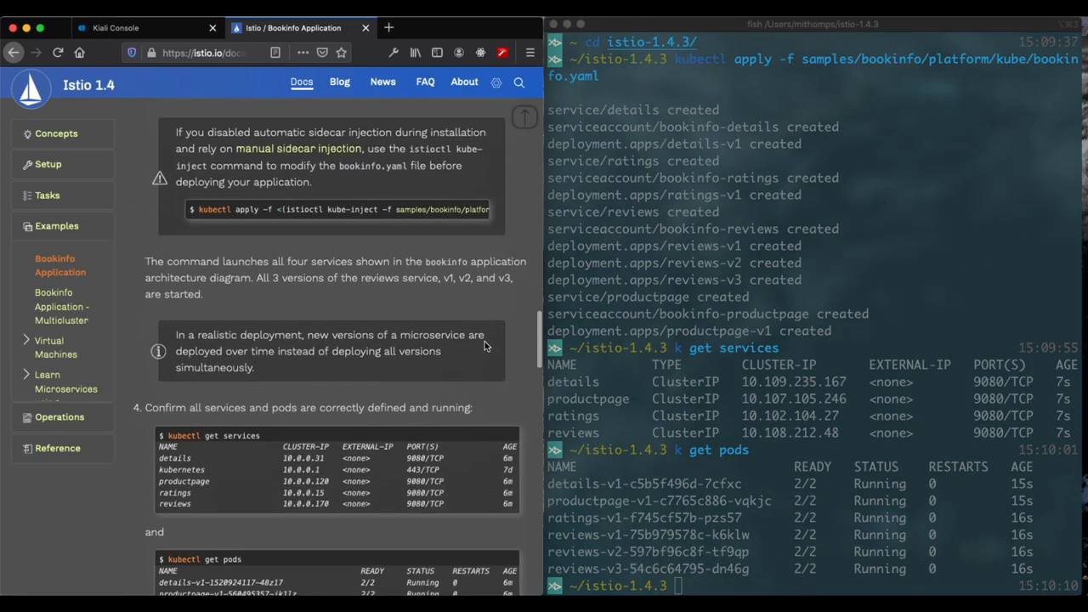
scroll("down", 3)
type("bo")
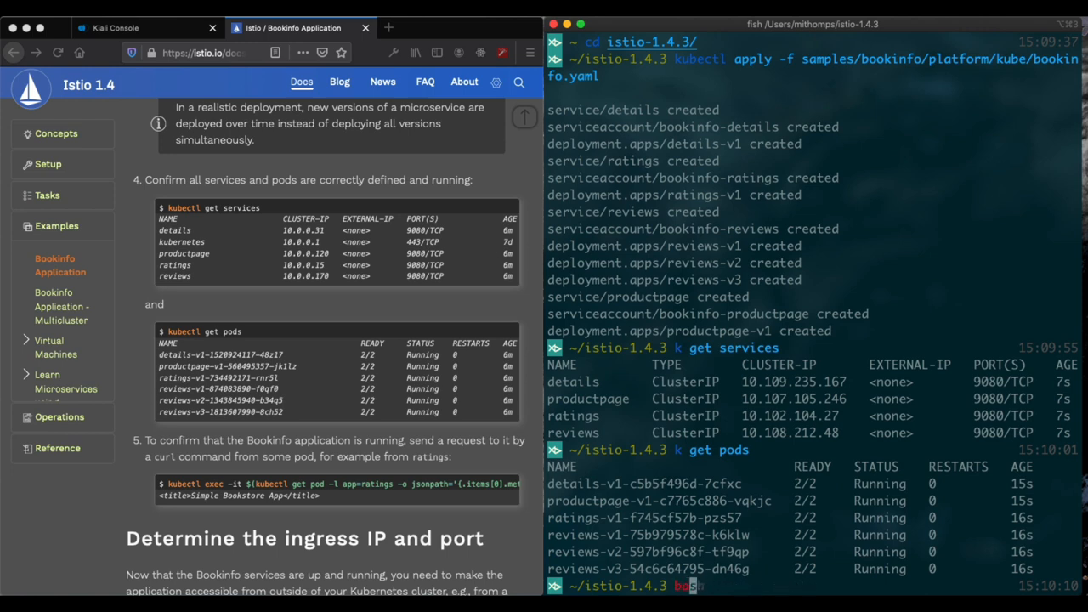
key("Return")
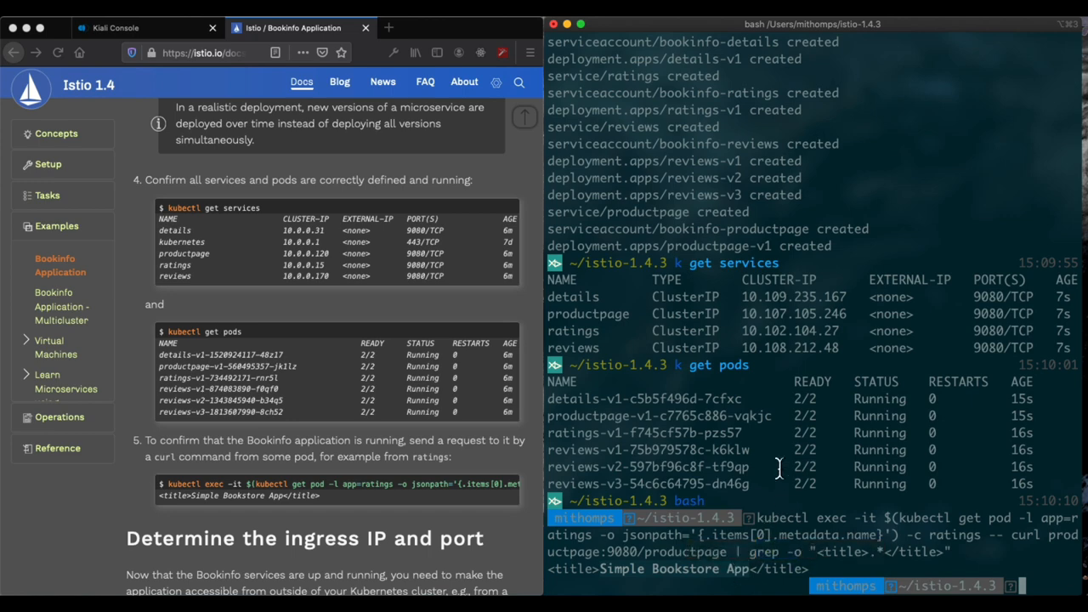
Step: Apply samples/bookinfo/networking/bookinfo-gateway.yaml to create the gateway and bookinfo virtual service
scroll("down", 3)
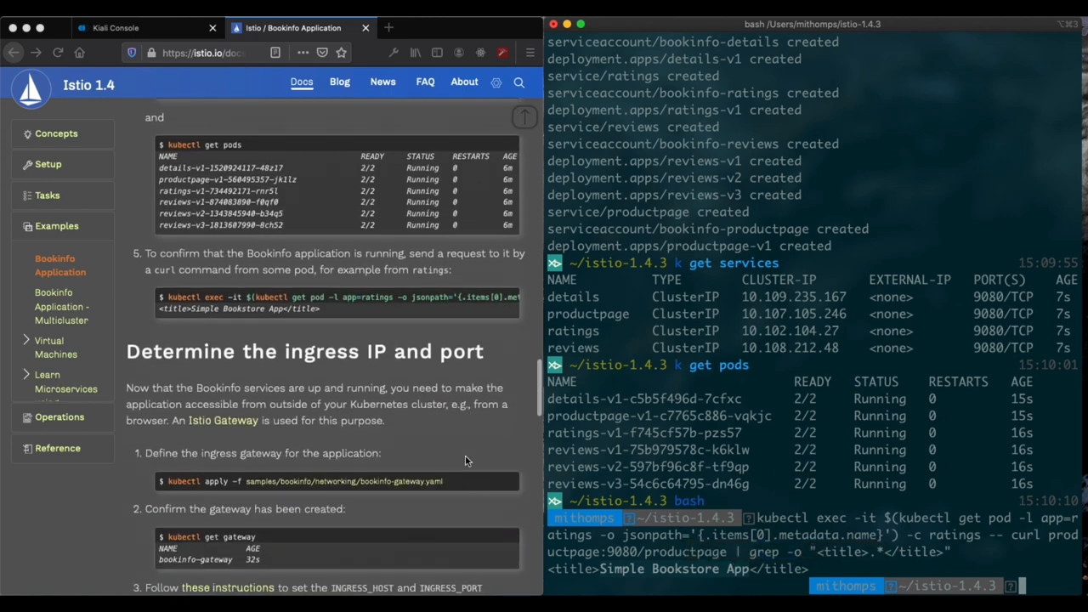
scroll("down", 3)
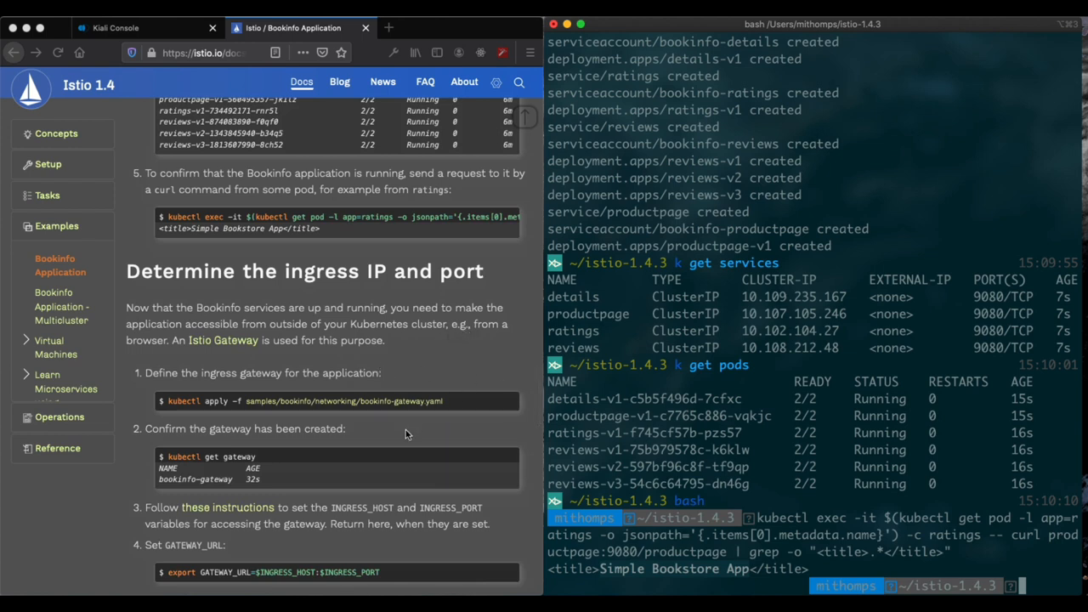
mouse_move(452, 428)
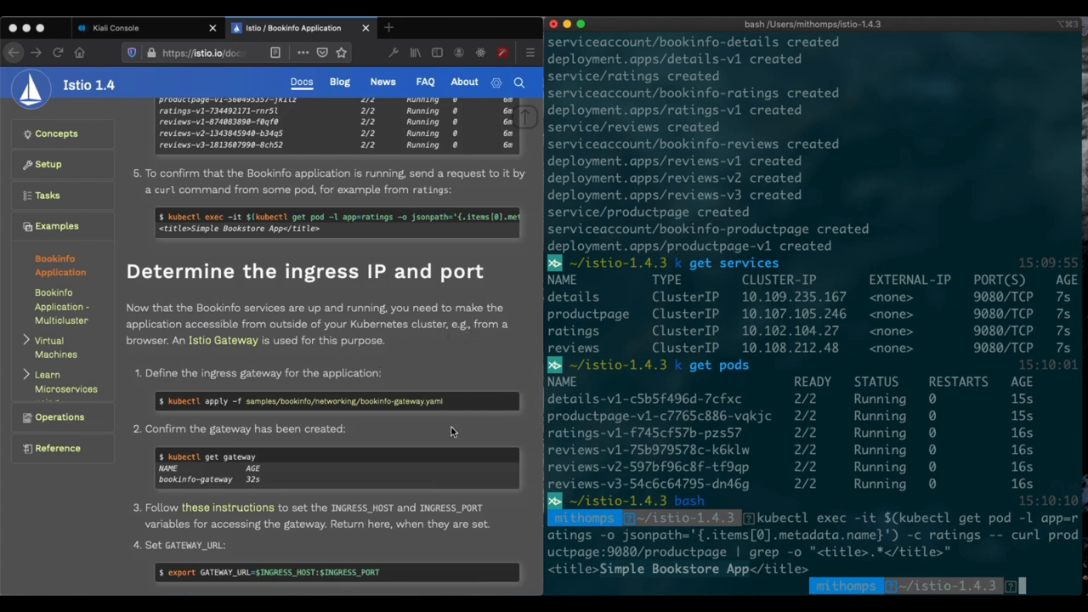
mouse_move(476, 373)
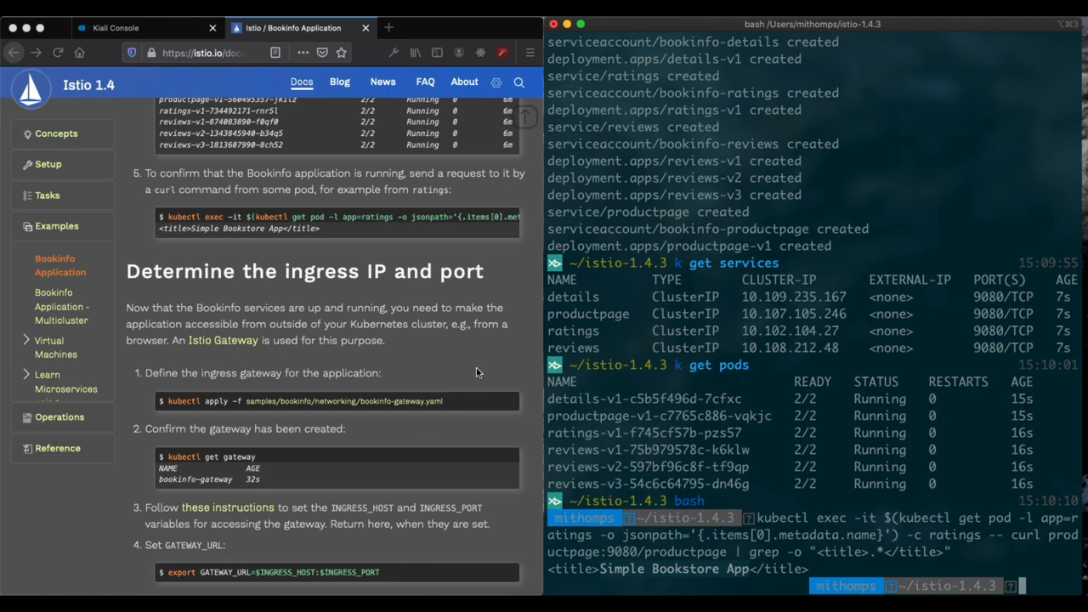
mouse_move(781, 472)
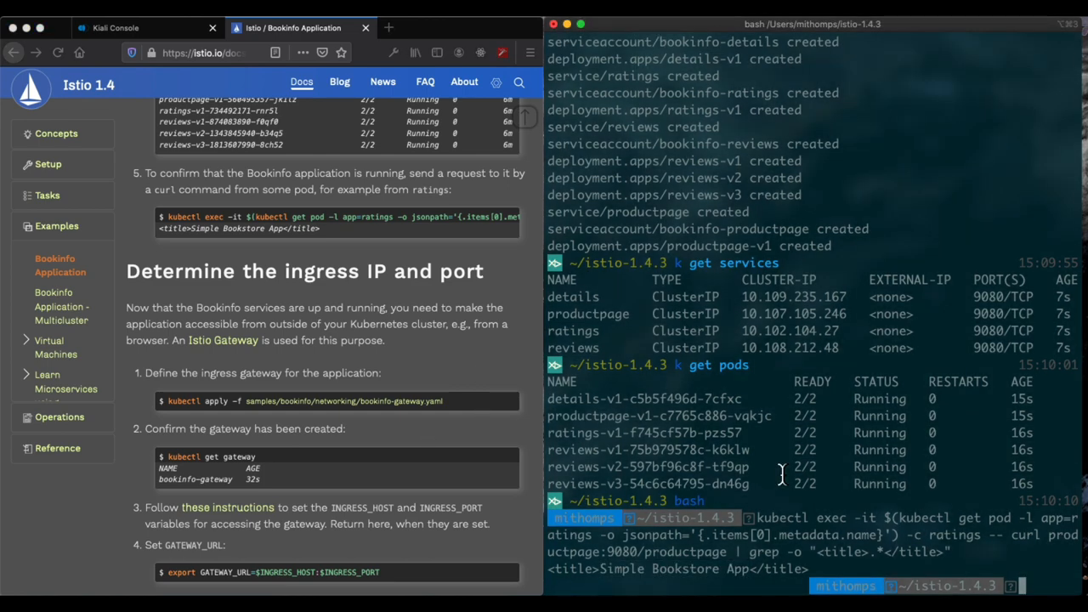
mouse_move(496, 400)
type("kubectl apply -f samples/bookinfo/networking/bookinfo-gateway.yaml")
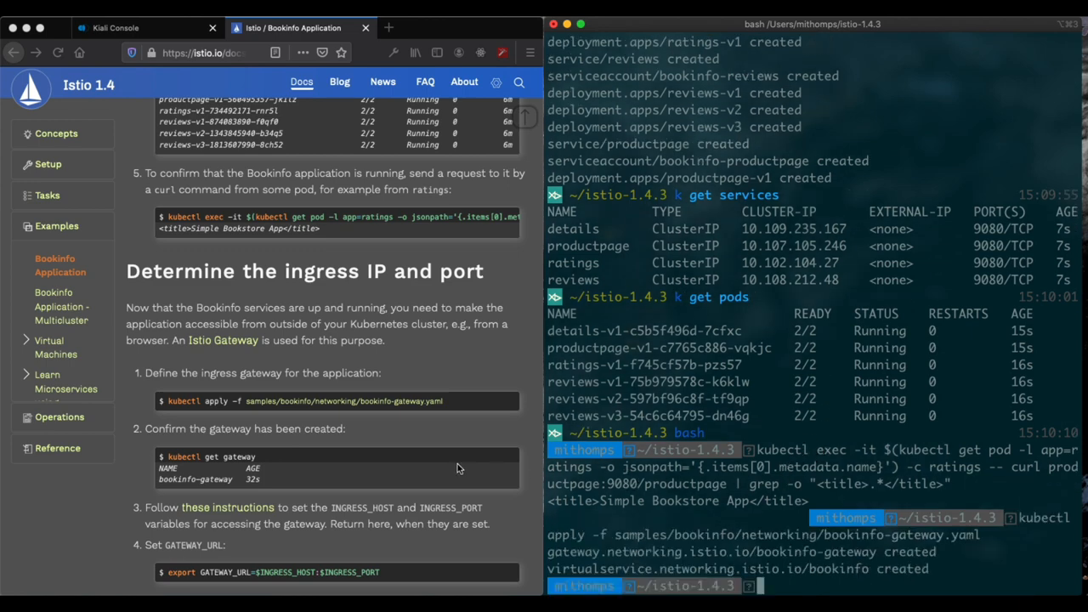
scroll("down", 3)
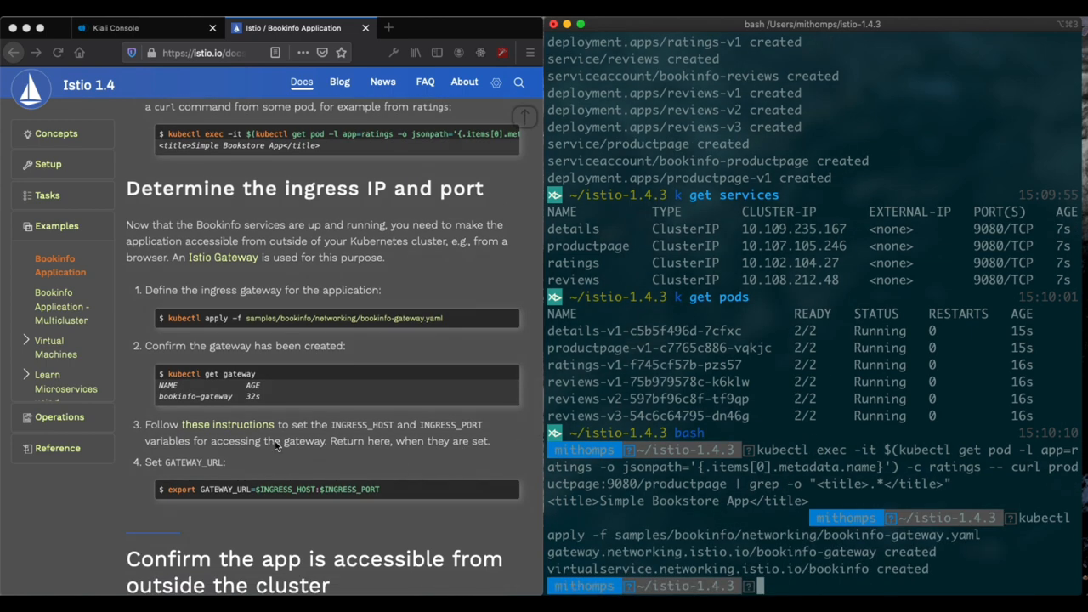
mouse_move(287, 442)
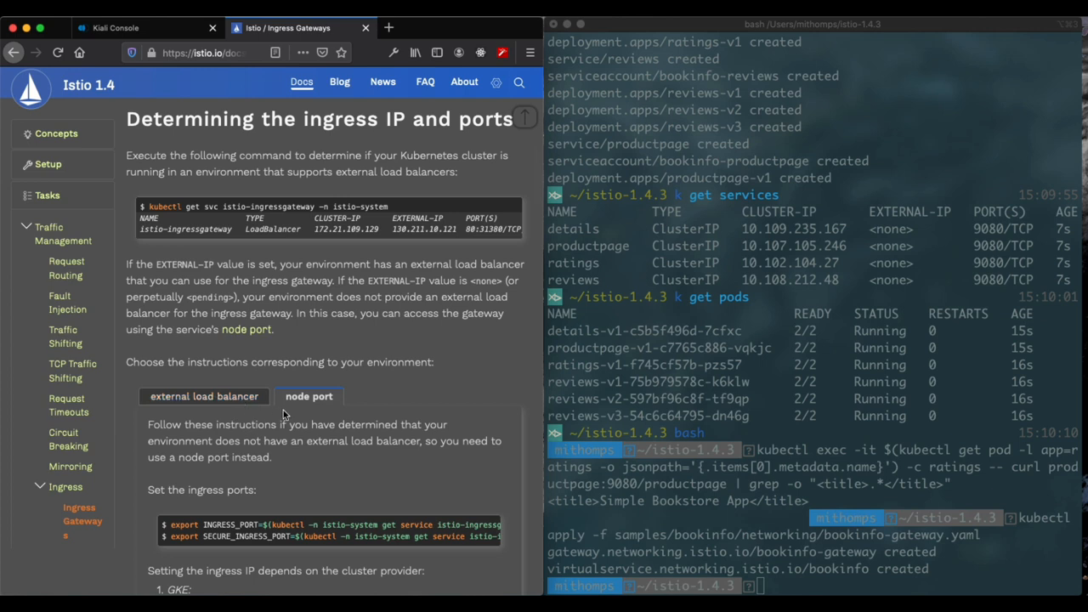
mouse_move(250, 510)
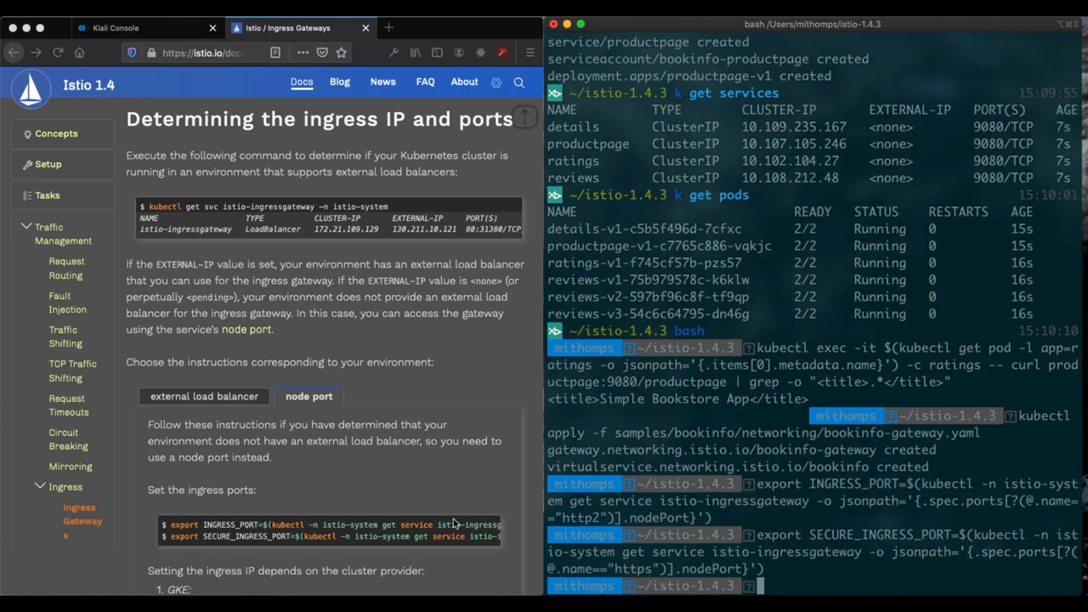
Step: Export INGRESS_PORT, SECURE_INGRESS_PORT and INGRESS_HOST from the ingress gateway service and minikube IP
scroll("down", 3)
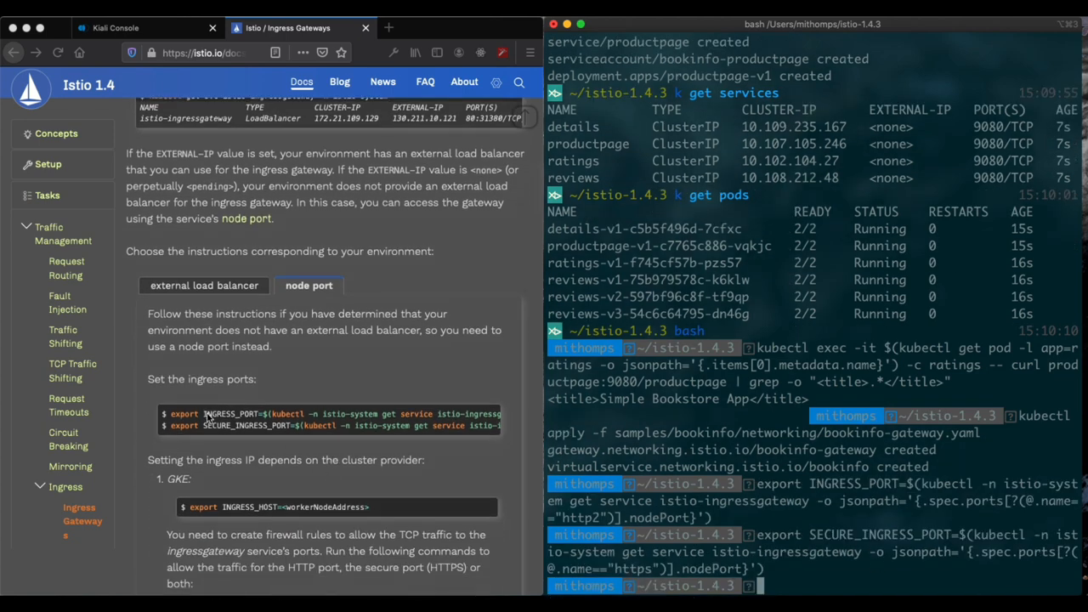
scroll("down", 3)
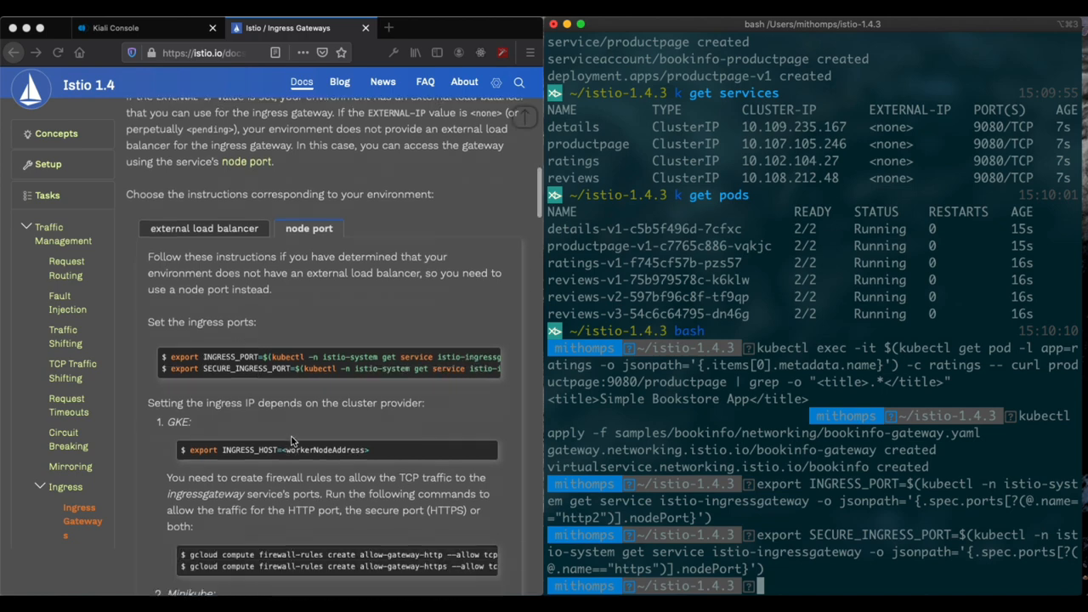
scroll("down", 3)
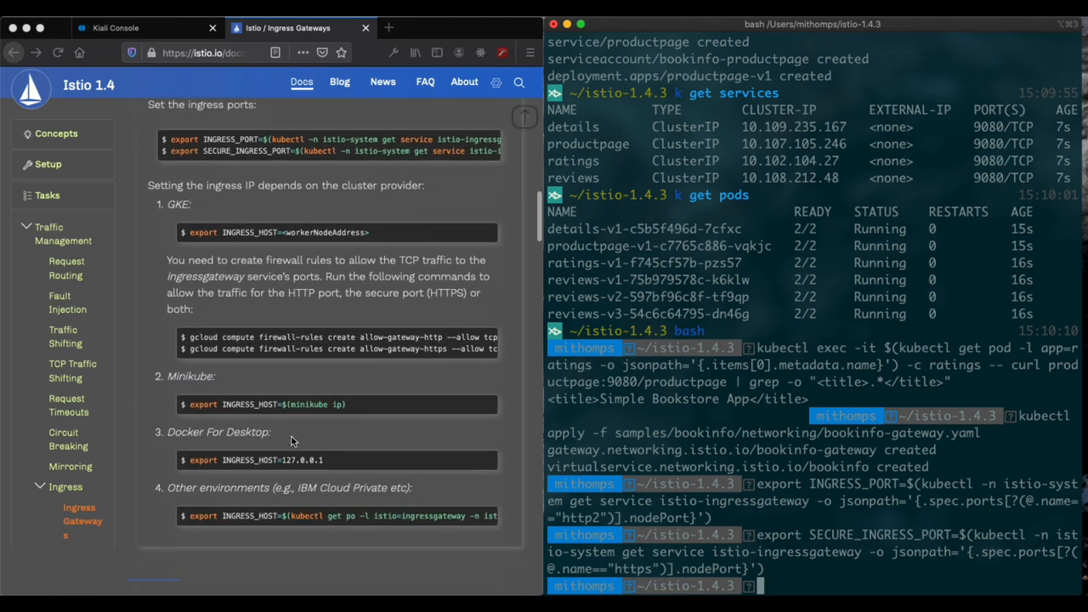
mouse_move(393, 415)
type("export INGRESS_HOST=$(minikube ip)")
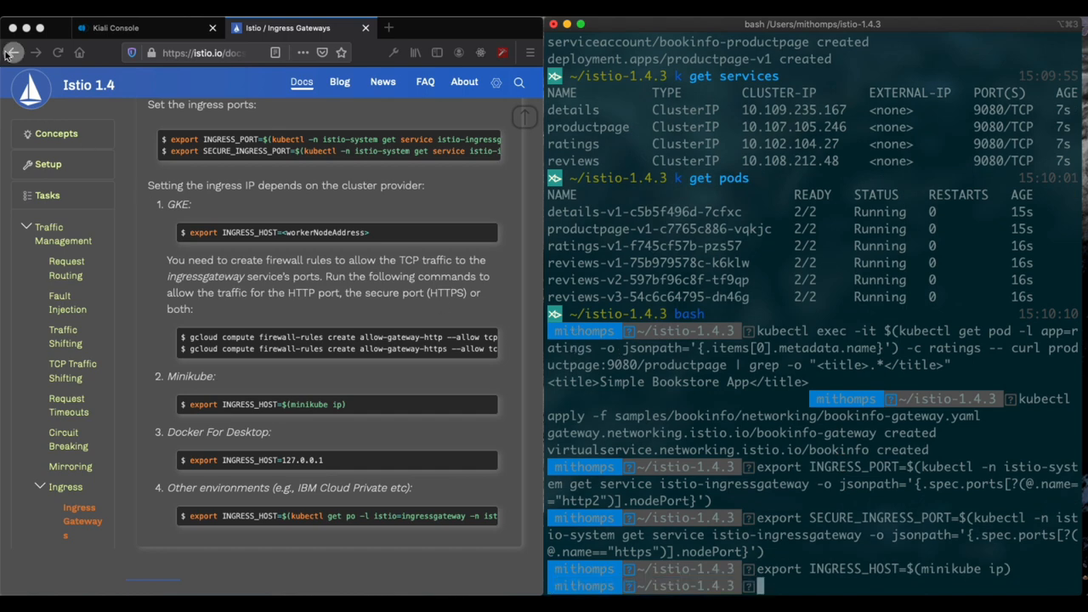
Step: Export GATEWAY_URL as $INGRESS_HOST:$INGRESS_PORT and curl productpage through it for the title
left_click(14, 53)
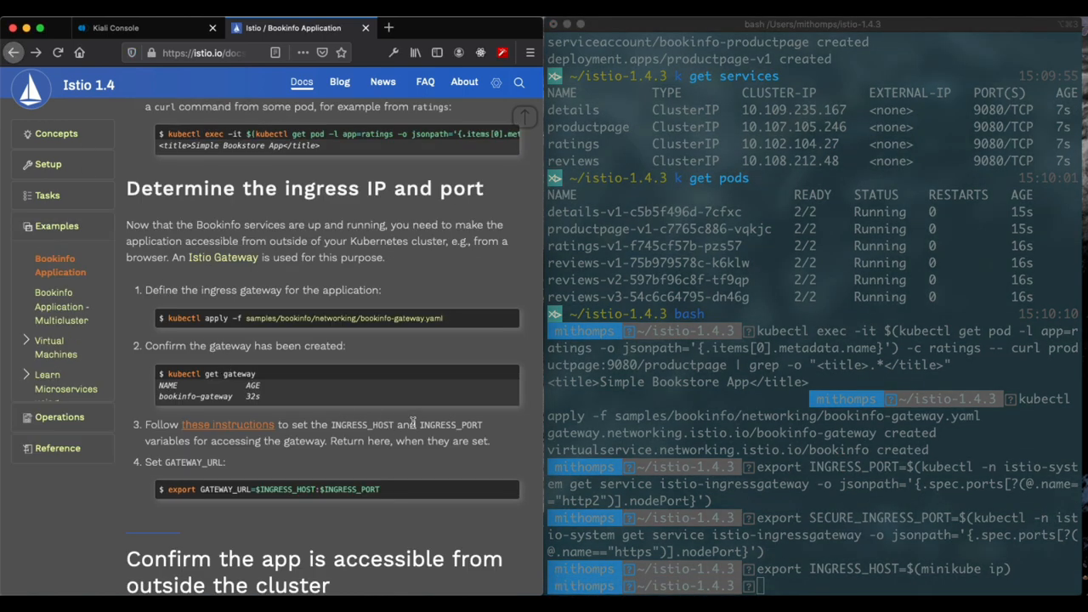
scroll("down", 3)
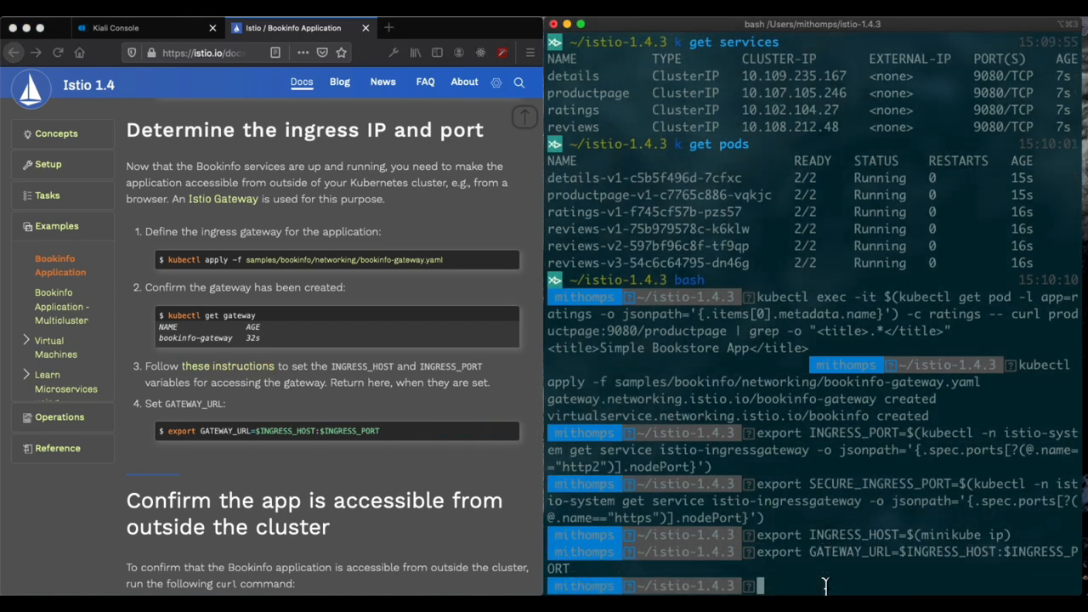
scroll("down", 3)
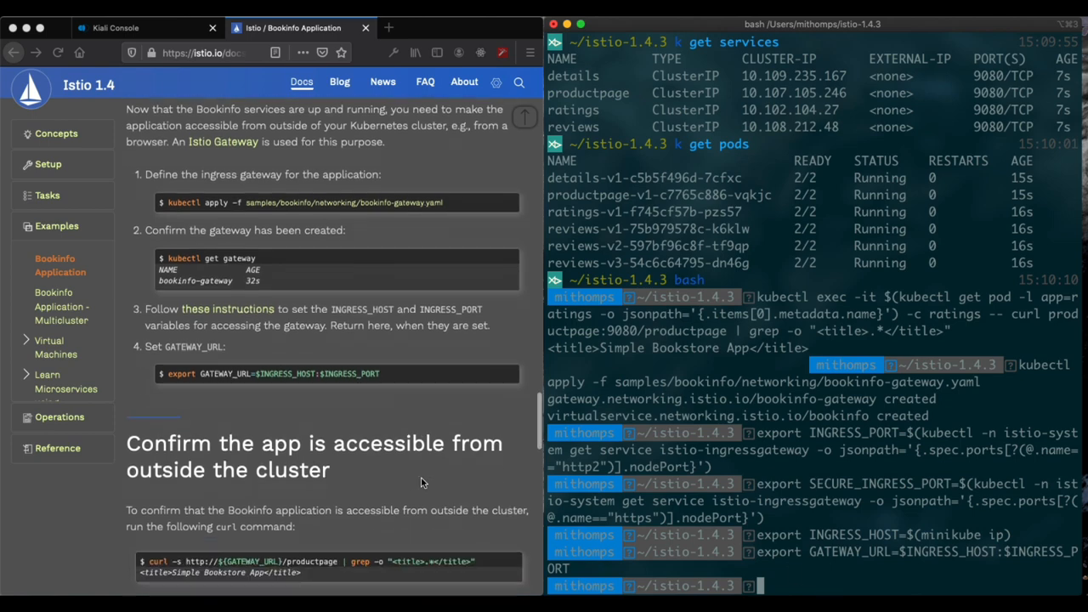
scroll("down", 3)
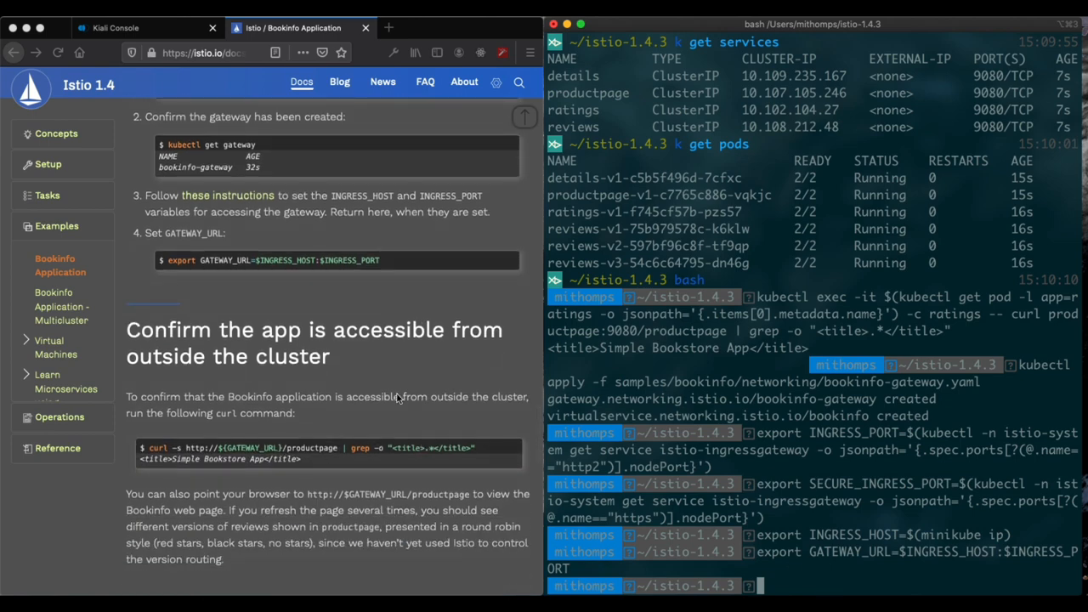
mouse_move(381, 462)
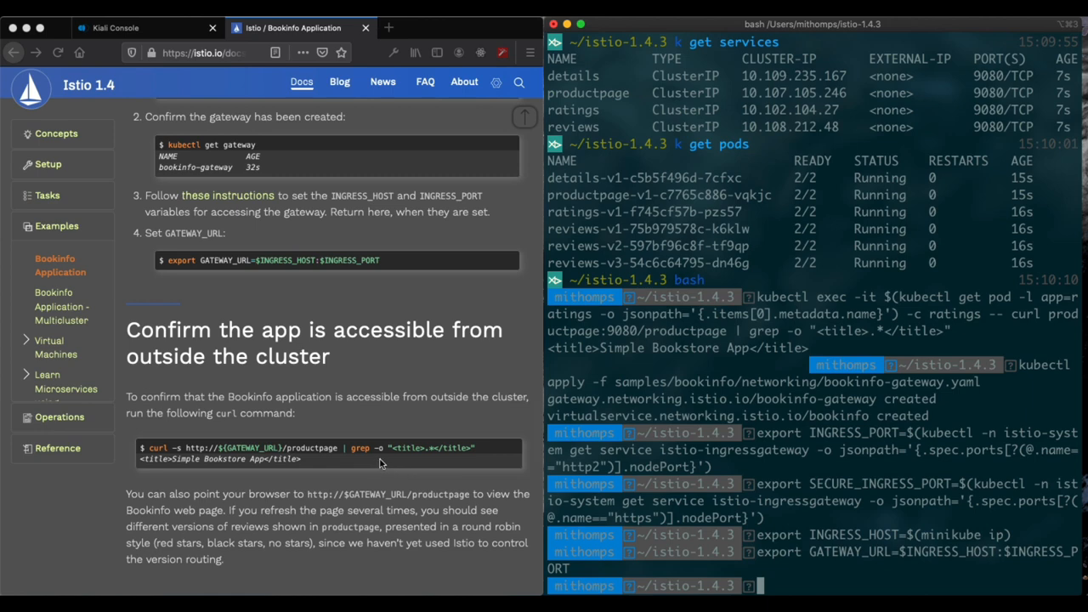
mouse_move(429, 420)
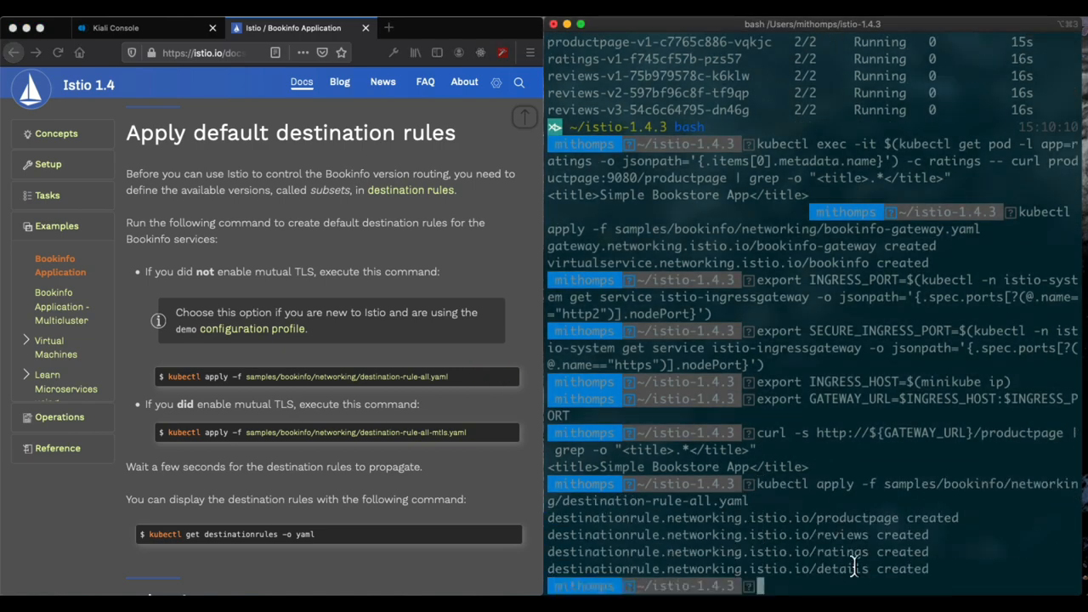
mouse_move(441, 476)
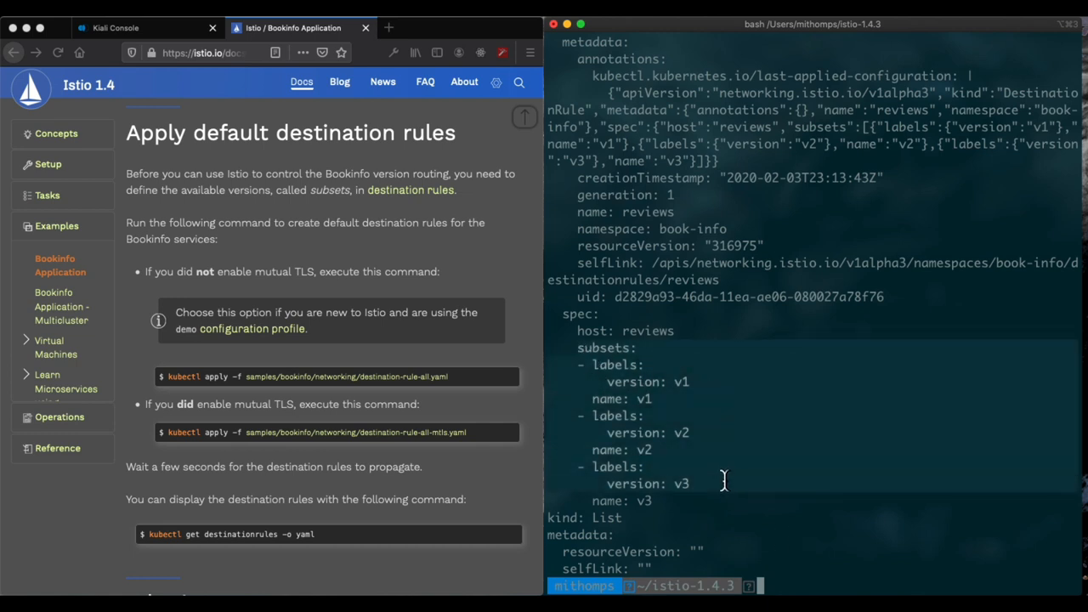
Step: Apply destination-rule-all.yaml and list the destination rules as YAML showing reviews subsets v1, v2, v3
right_click(728, 485)
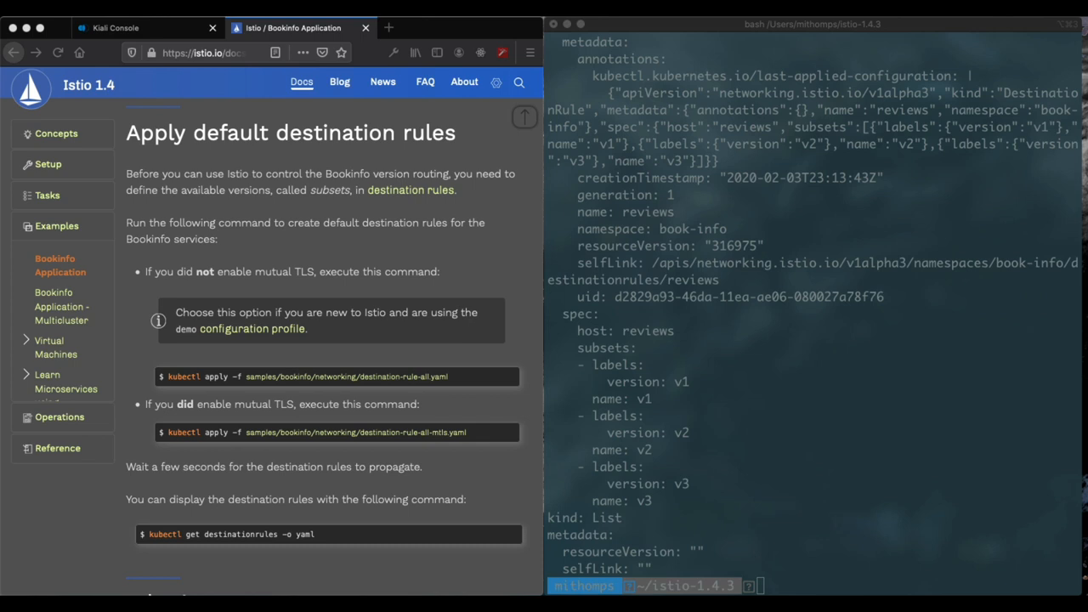
scroll("up", 3)
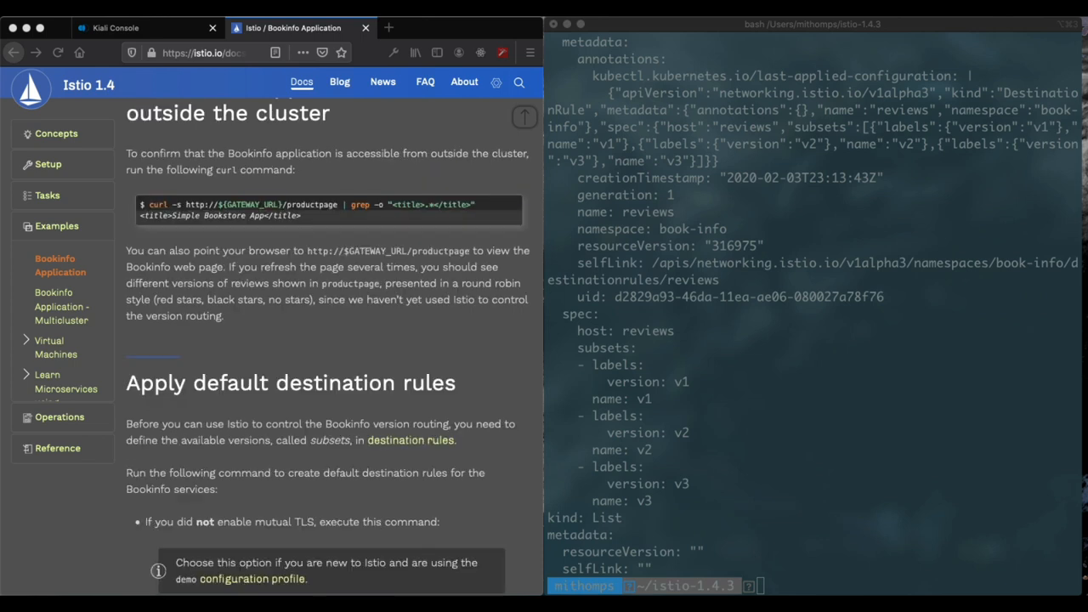
mouse_move(697, 408)
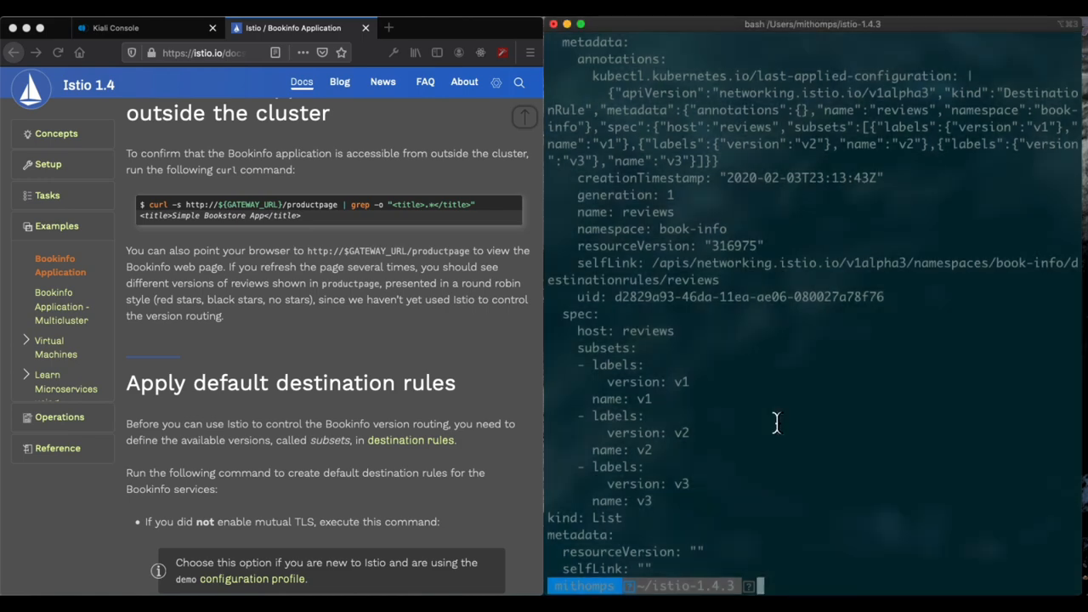
Step: Echo ${GATEWAY_URL} to print the gateway address 192.168.99.122:30669
type("en")
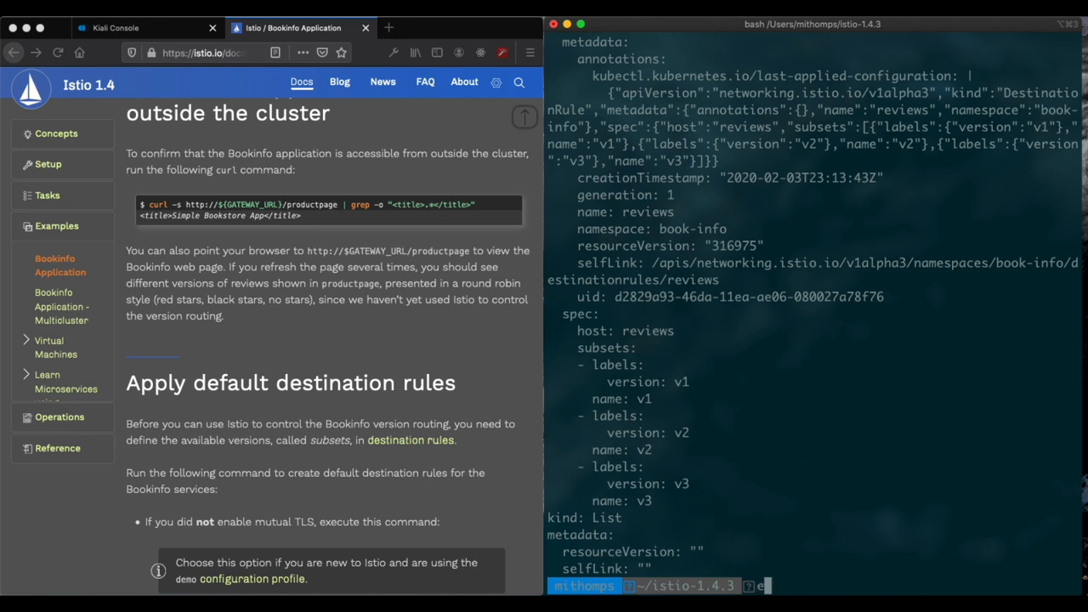
type("cho")
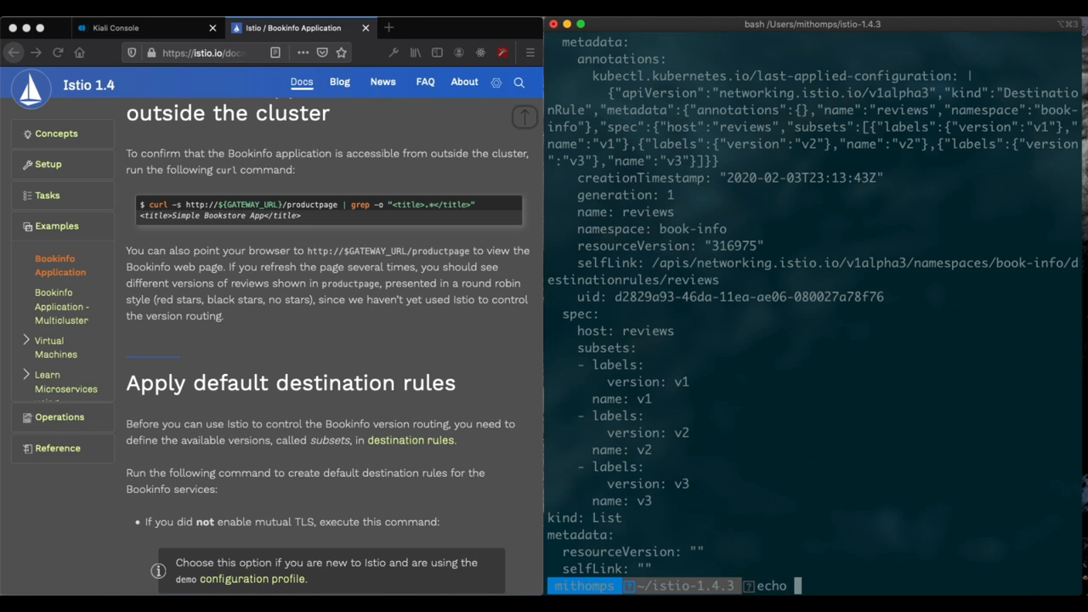
type("${GATE")
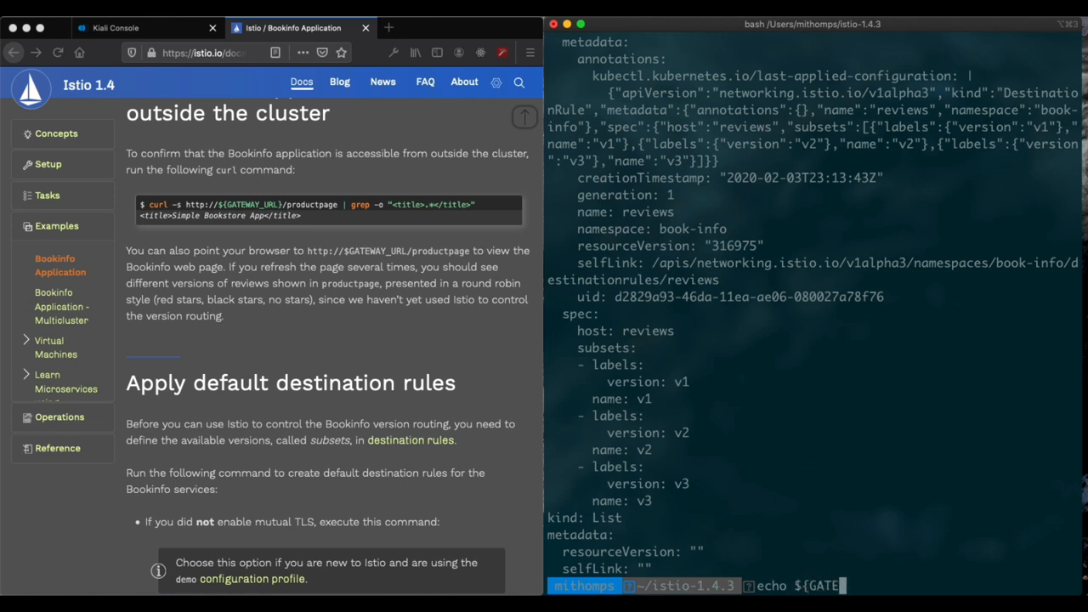
type("WAY_")
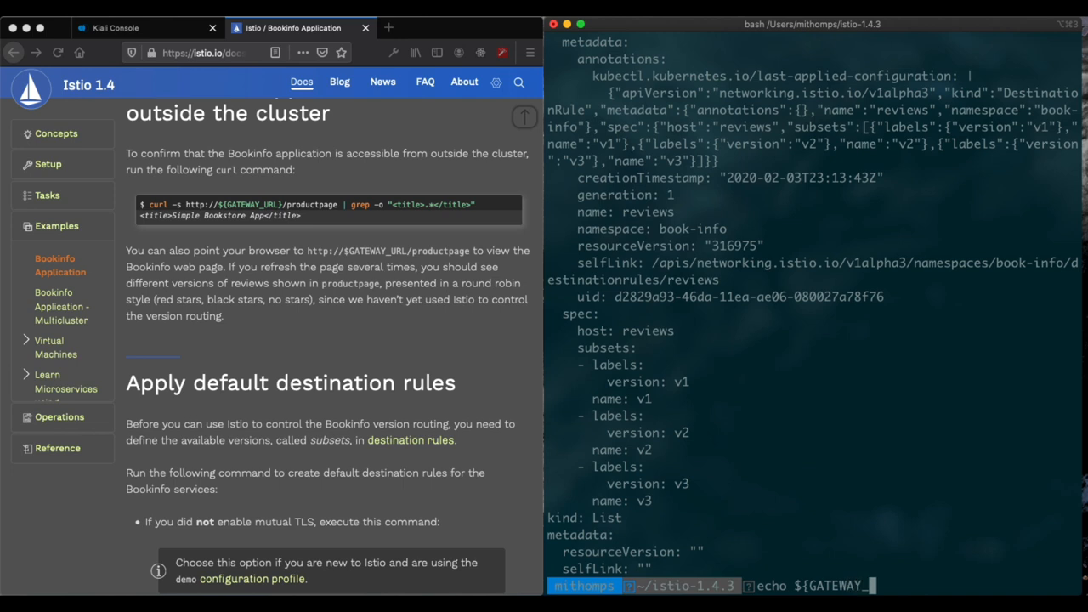
type("URL}")
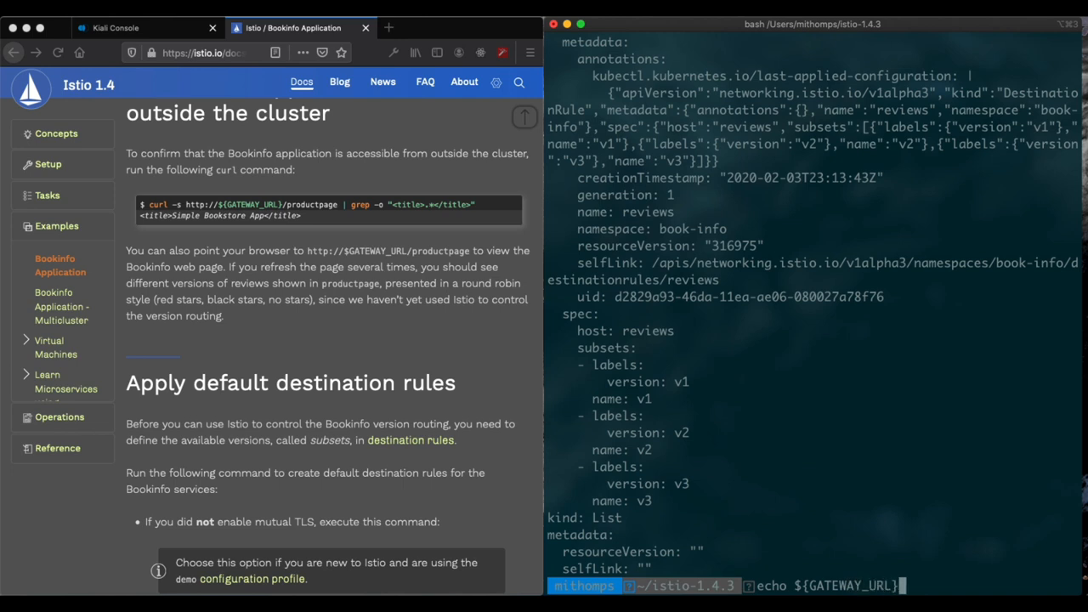
key("Return")
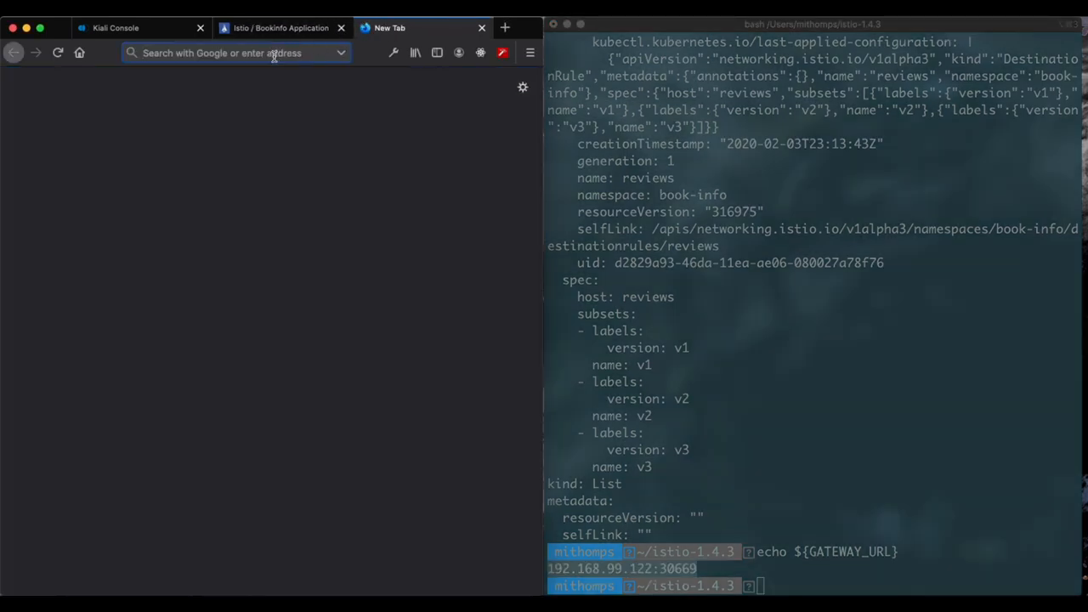
Step: Browse to 192.168.99.122:30669/productpage and reload it to cycle reviews through no, black and red stars
type("192.168.99.122:30669")
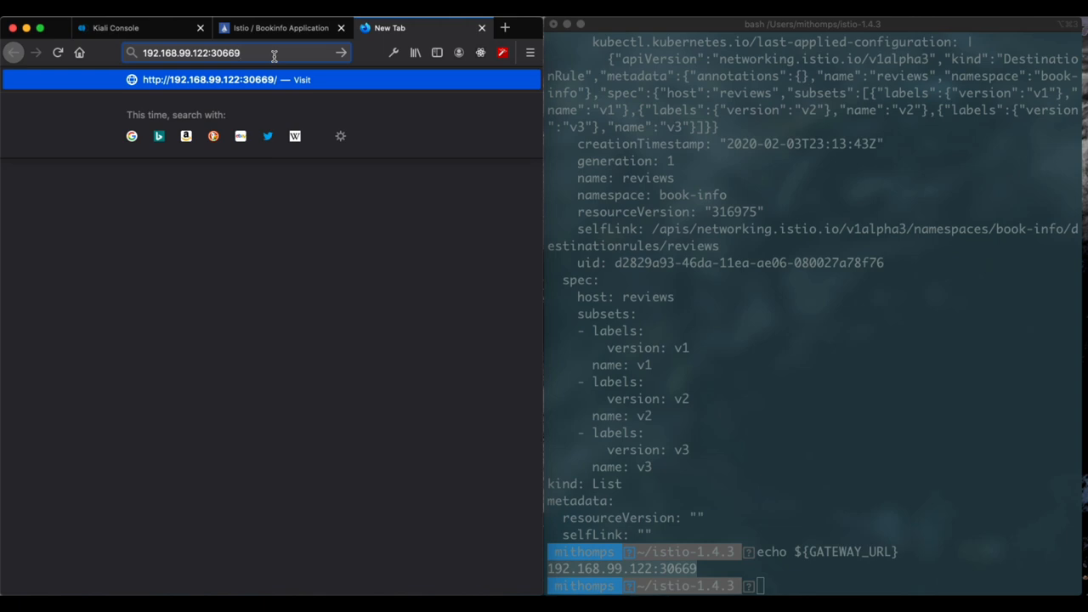
type("/prou")
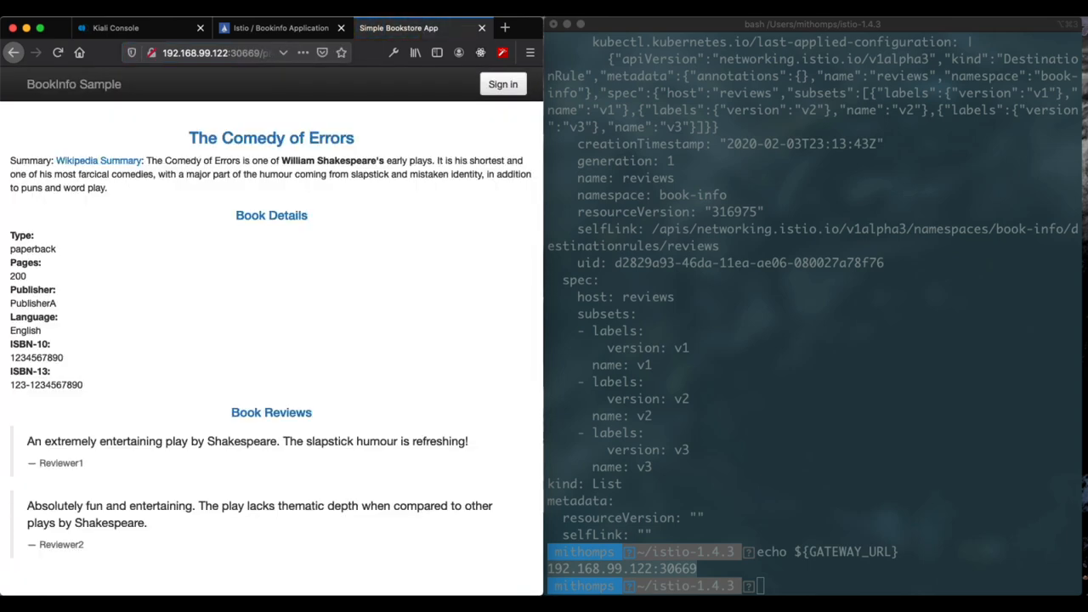
mouse_move(452, 238)
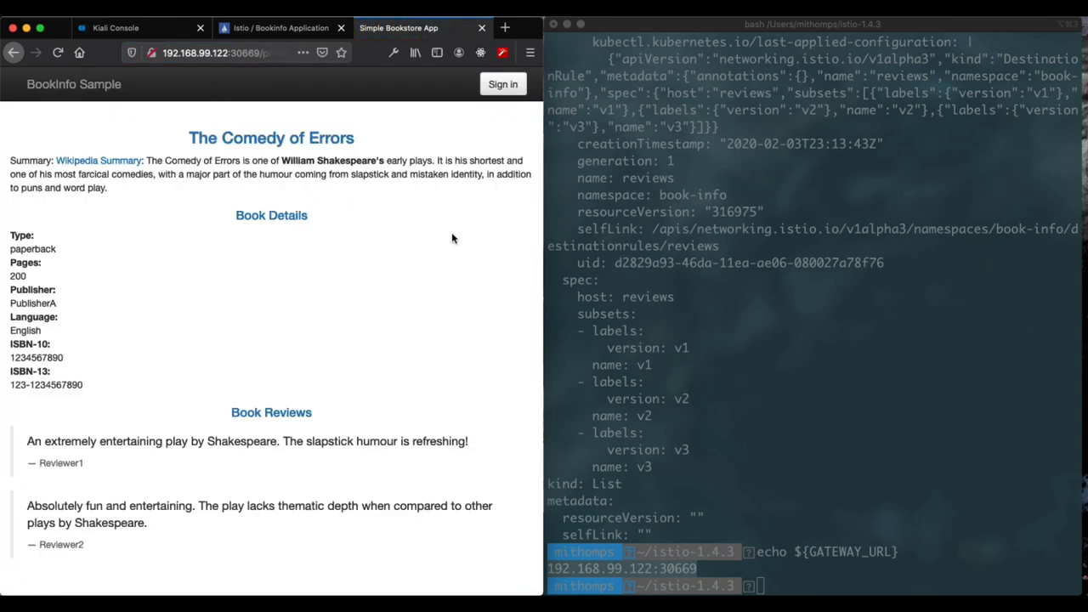
mouse_move(348, 210)
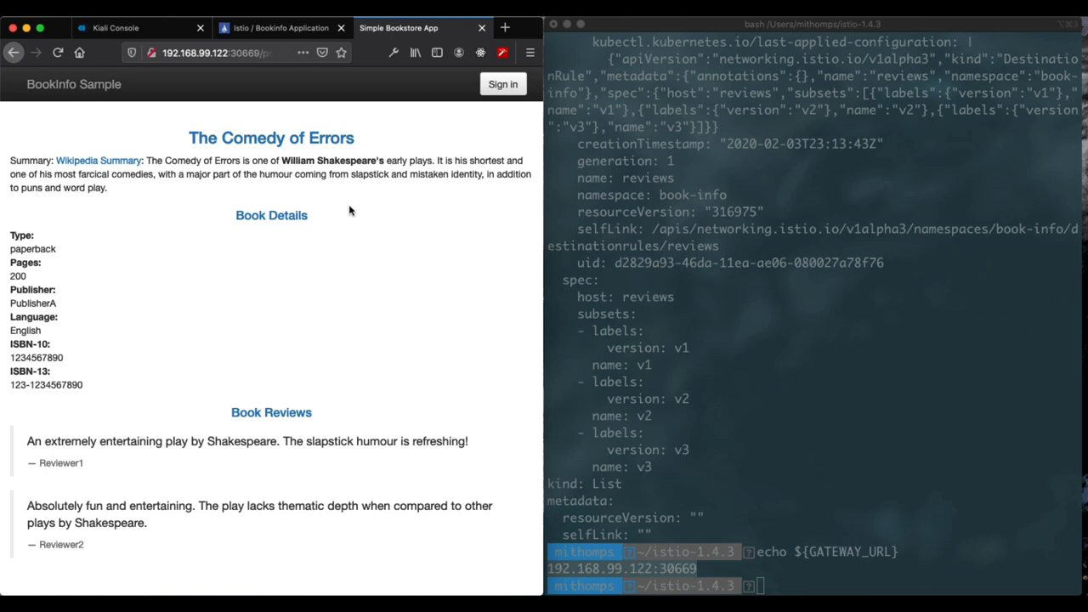
mouse_move(503, 85)
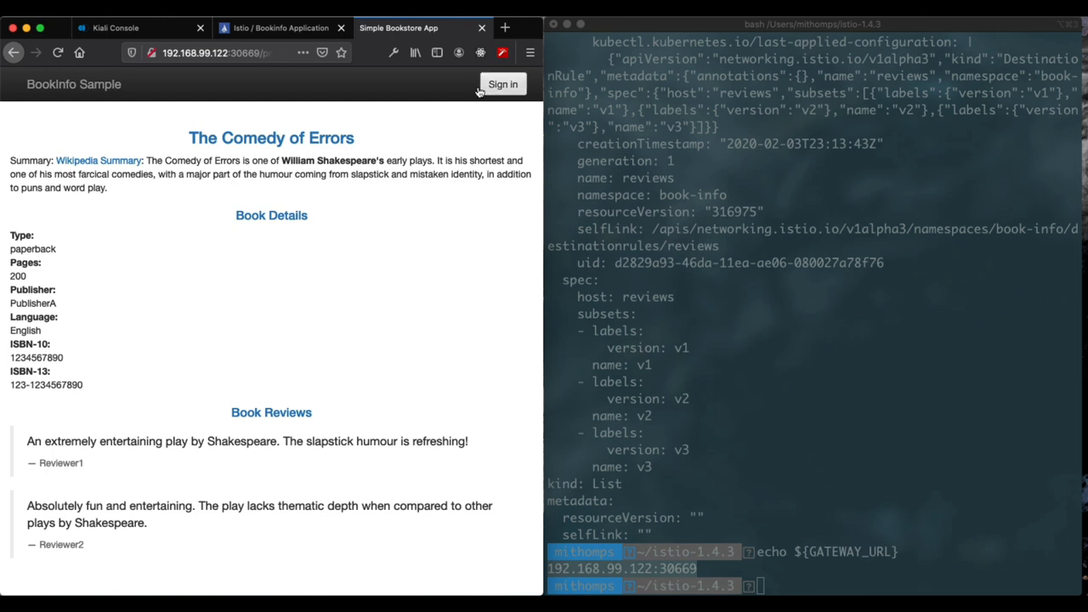
mouse_move(58, 52)
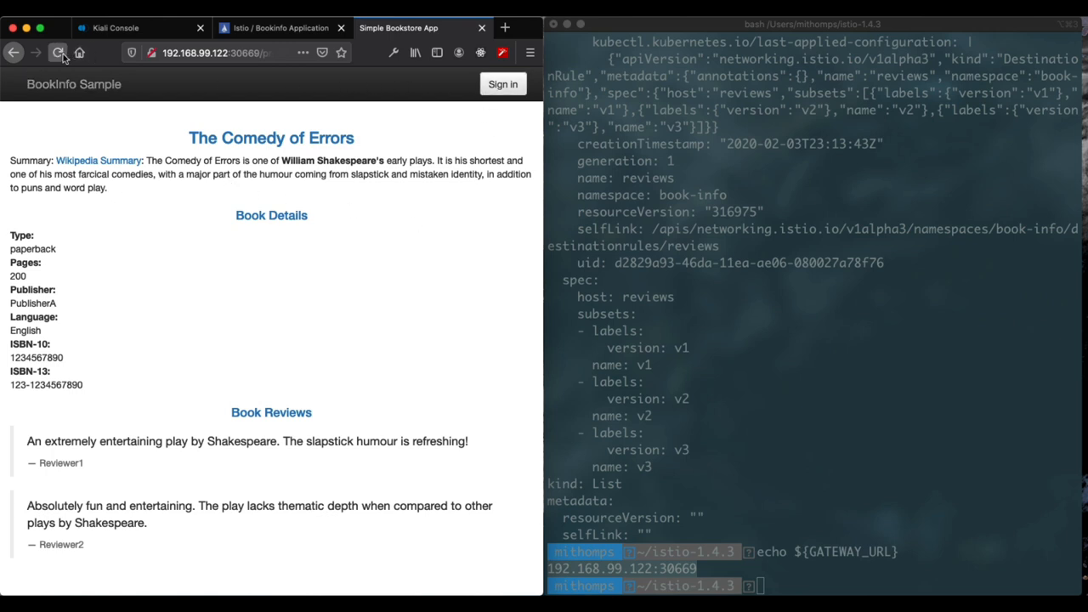
left_click(58, 53)
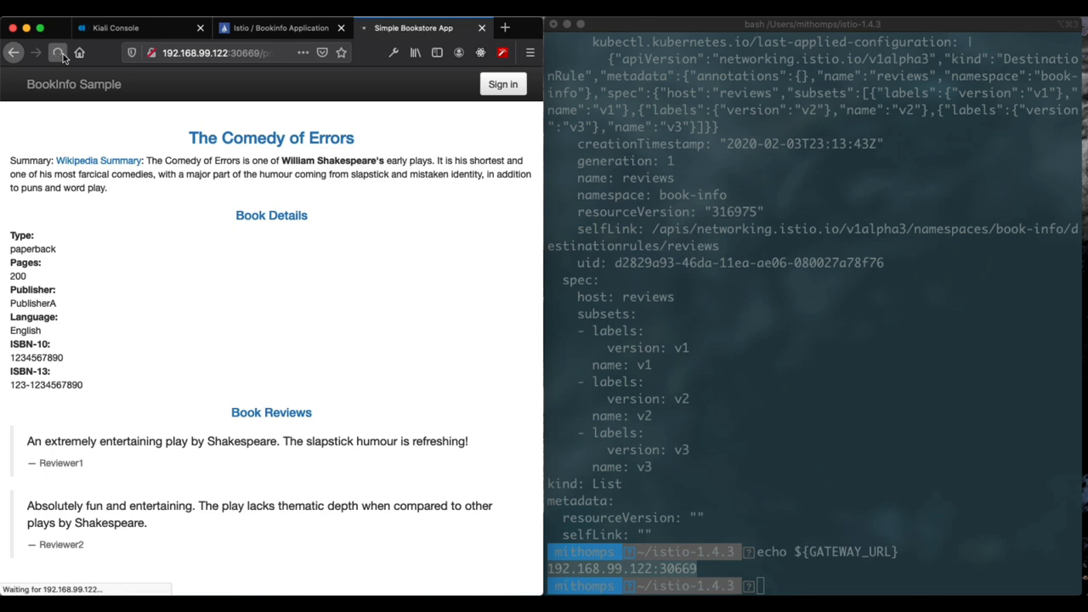
left_click(58, 53)
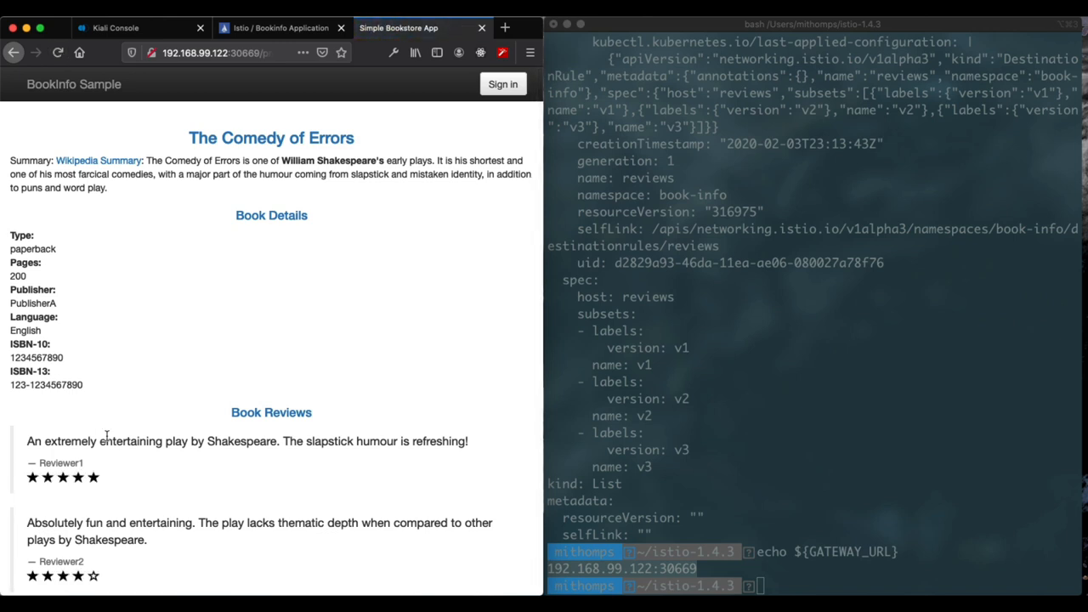
mouse_move(55, 482)
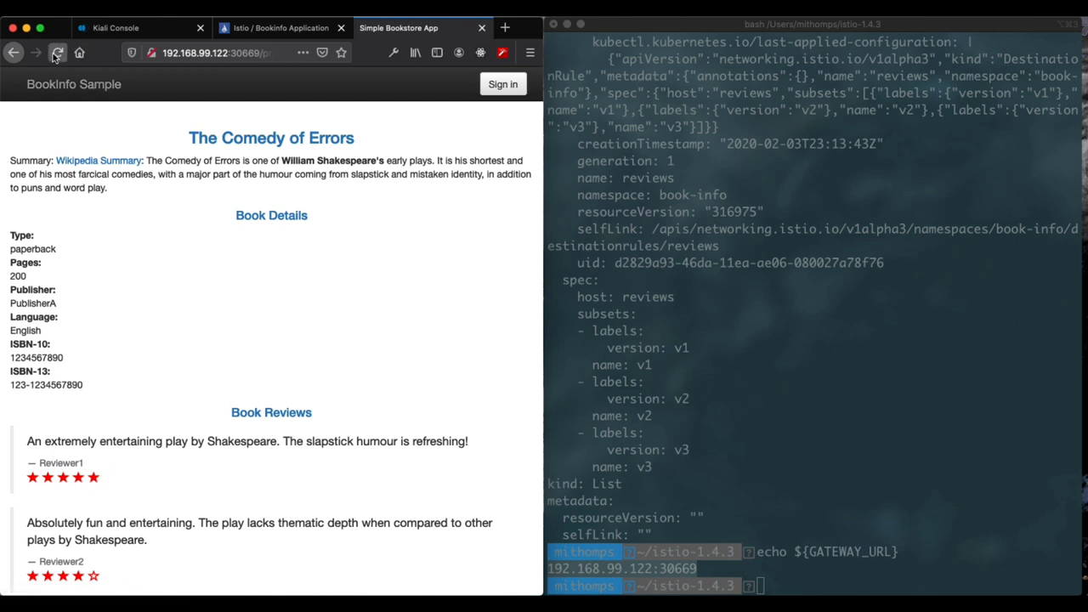
left_click(57, 52)
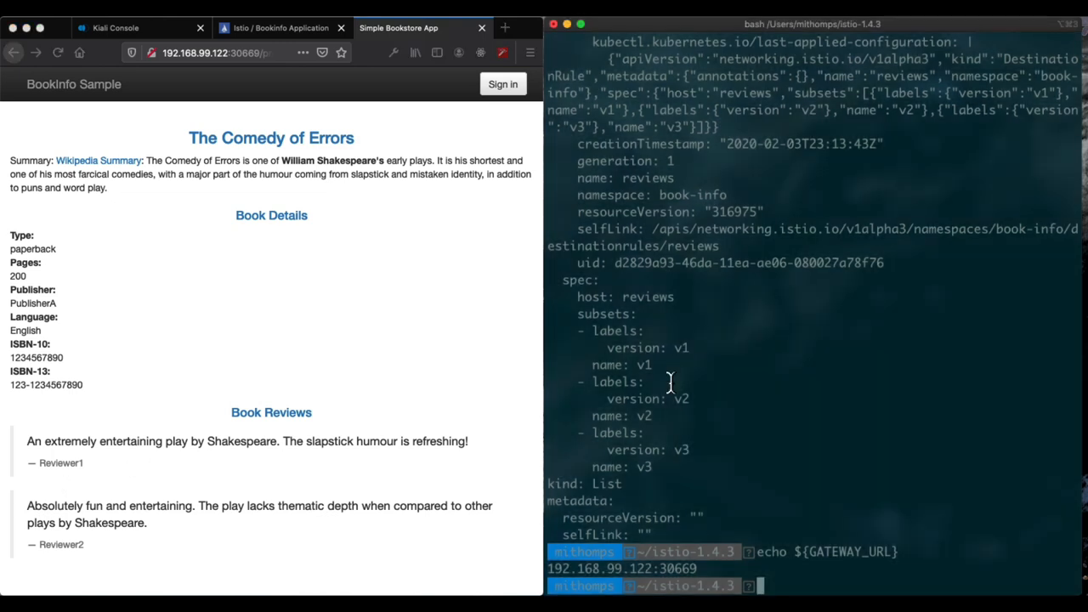
Step: Show traffic details for the ingress gateway and productpage nodes in the book-info graph
left_click(279, 27)
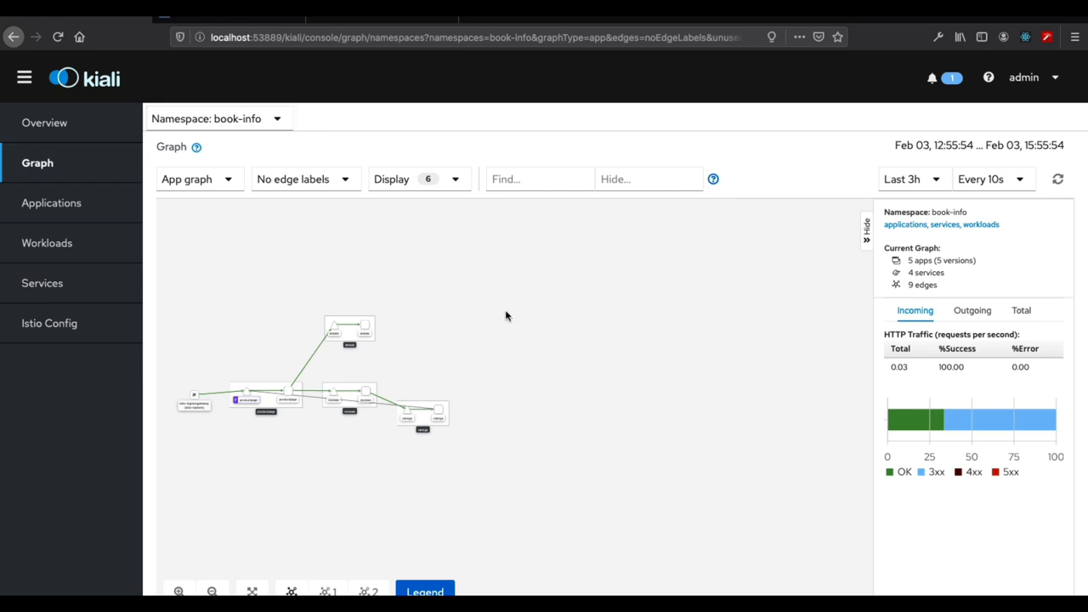
mouse_move(211, 591)
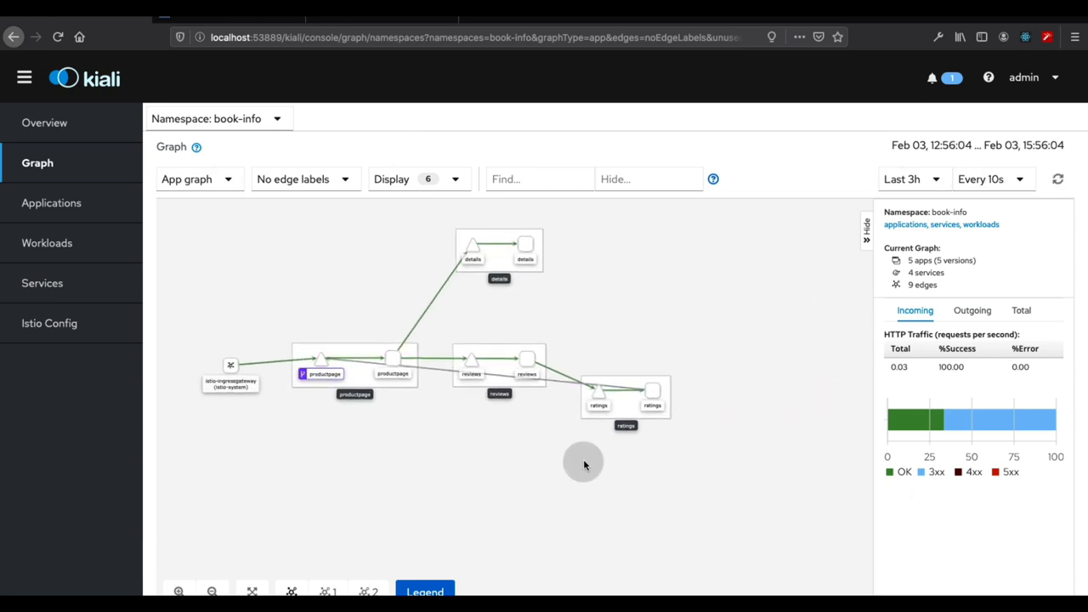
mouse_move(248, 343)
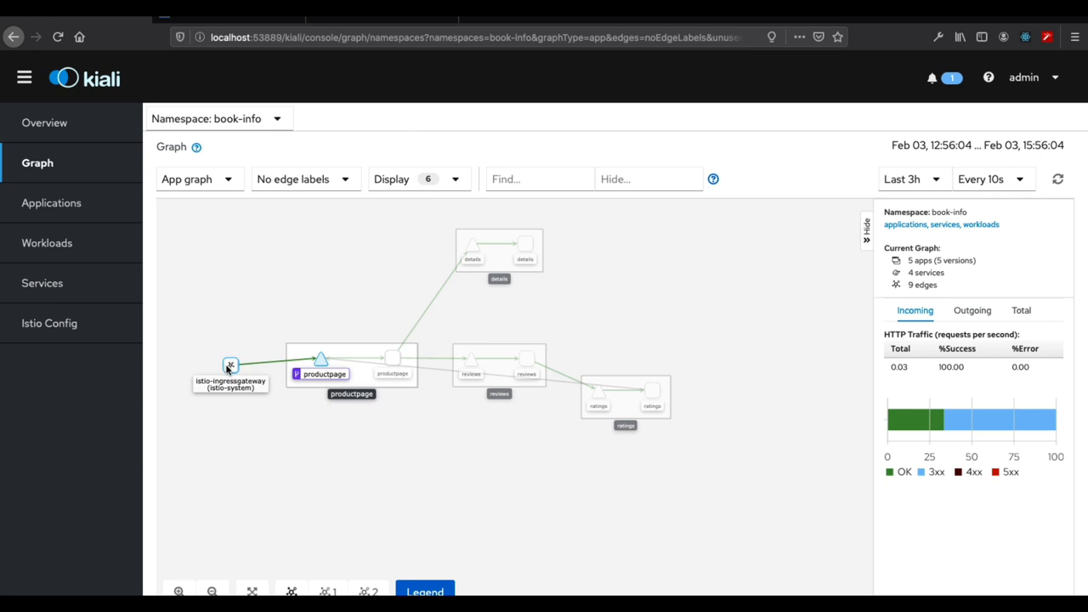
left_click(231, 366)
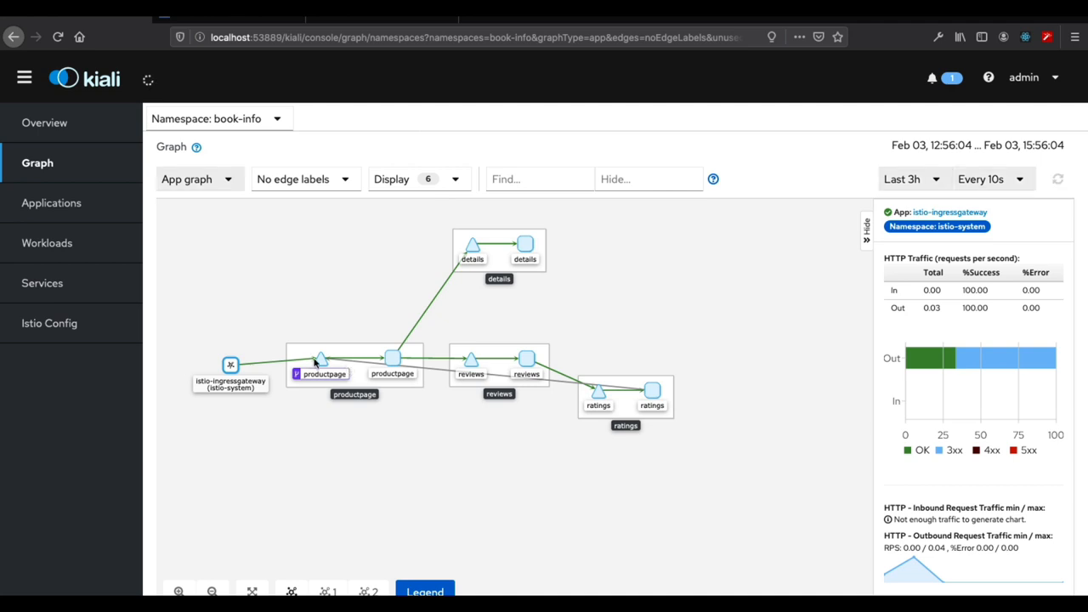
left_click(391, 357)
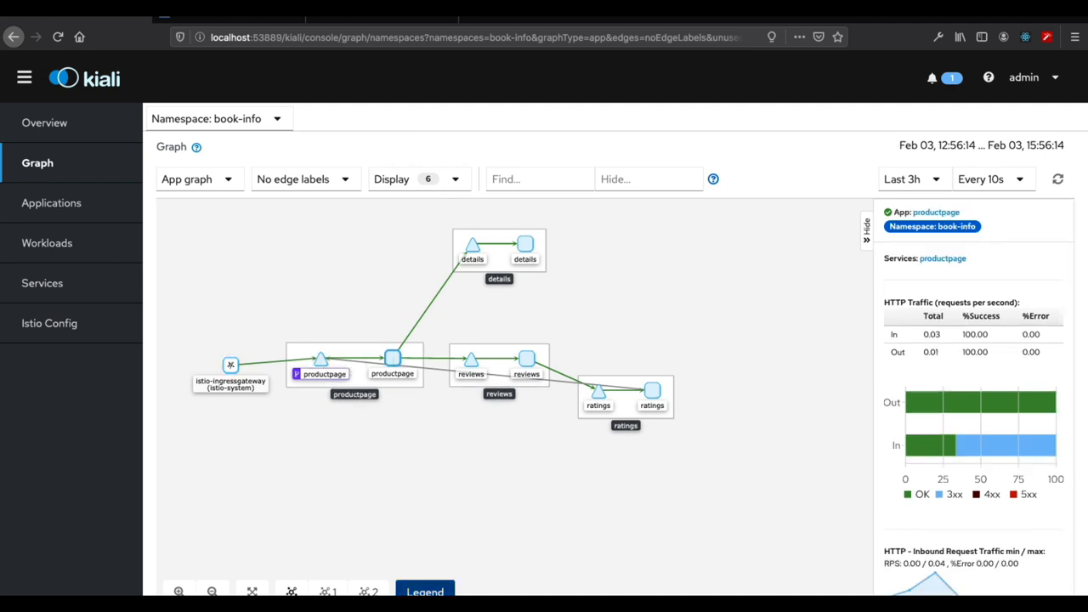
Step: Display the graph legend of node shapes and colours
left_click(425, 592)
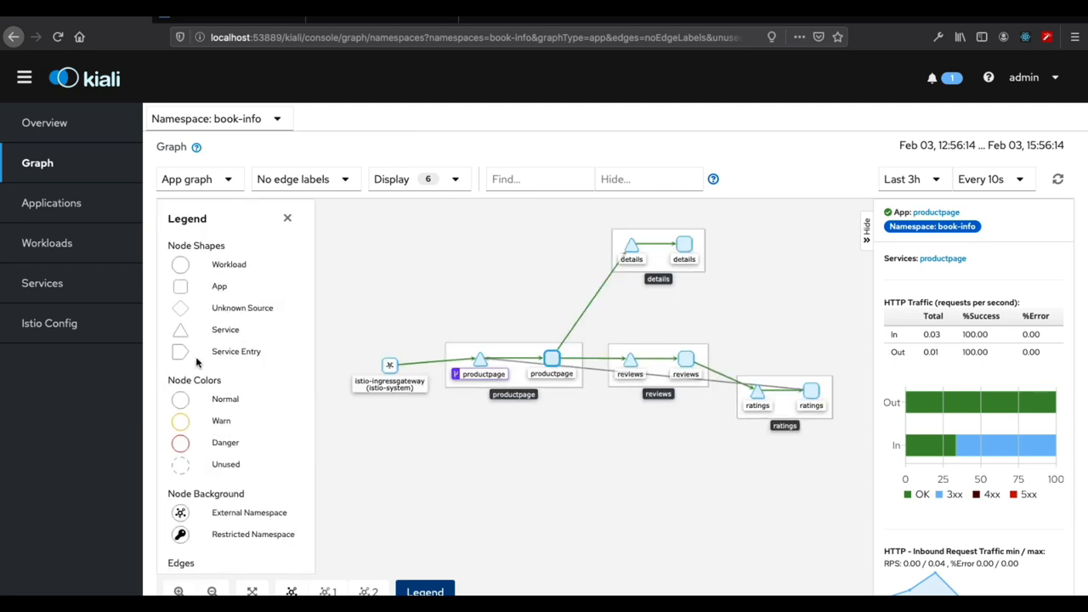
scroll("down", 3)
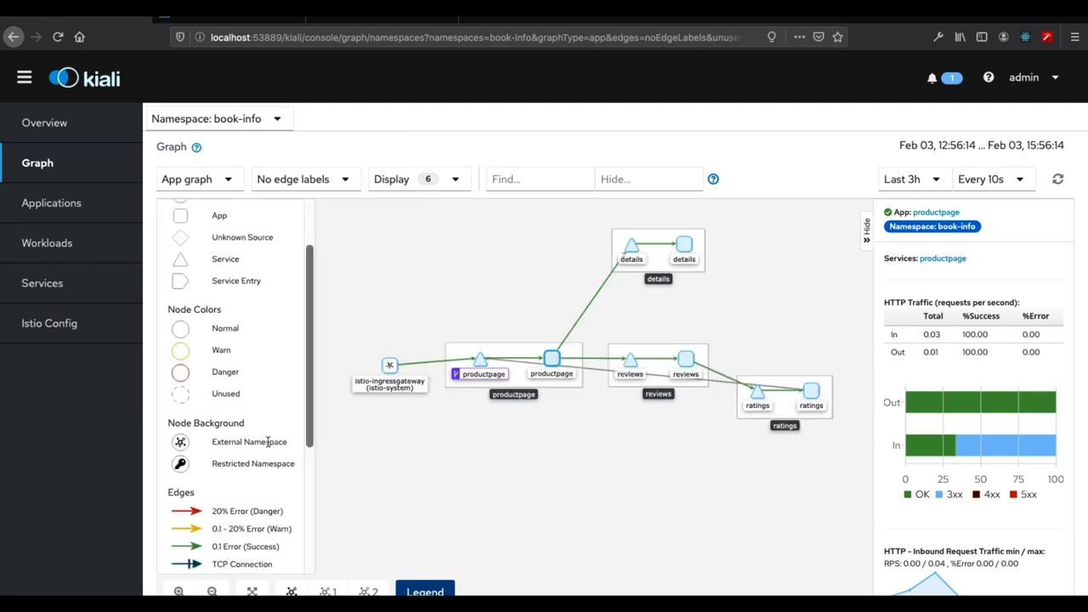
scroll("down", 3)
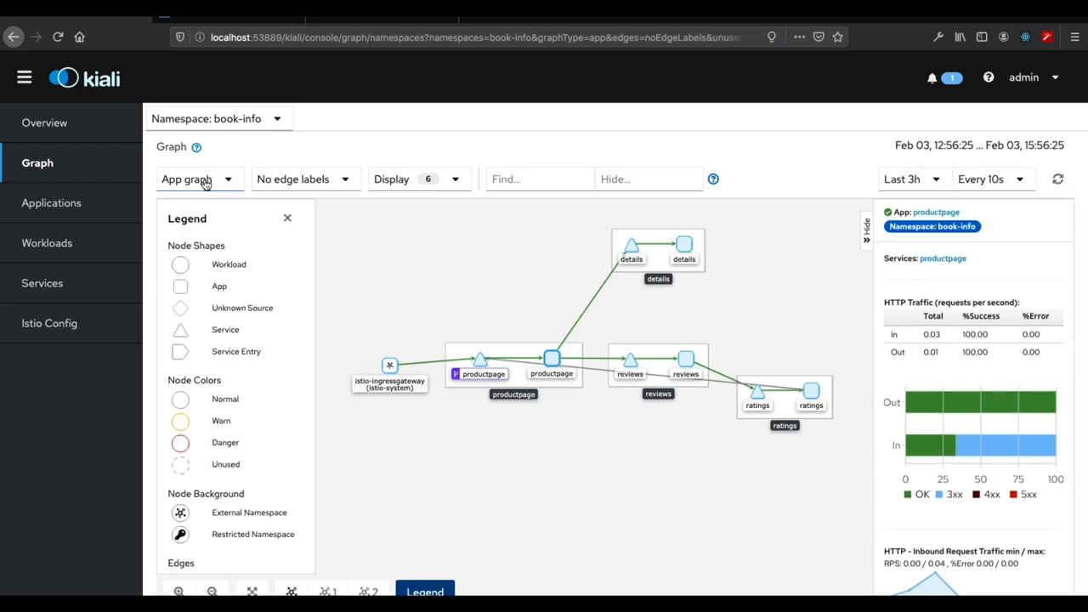
Step: Switch the book-info graph to the Versioned app graph type
left_click(199, 178)
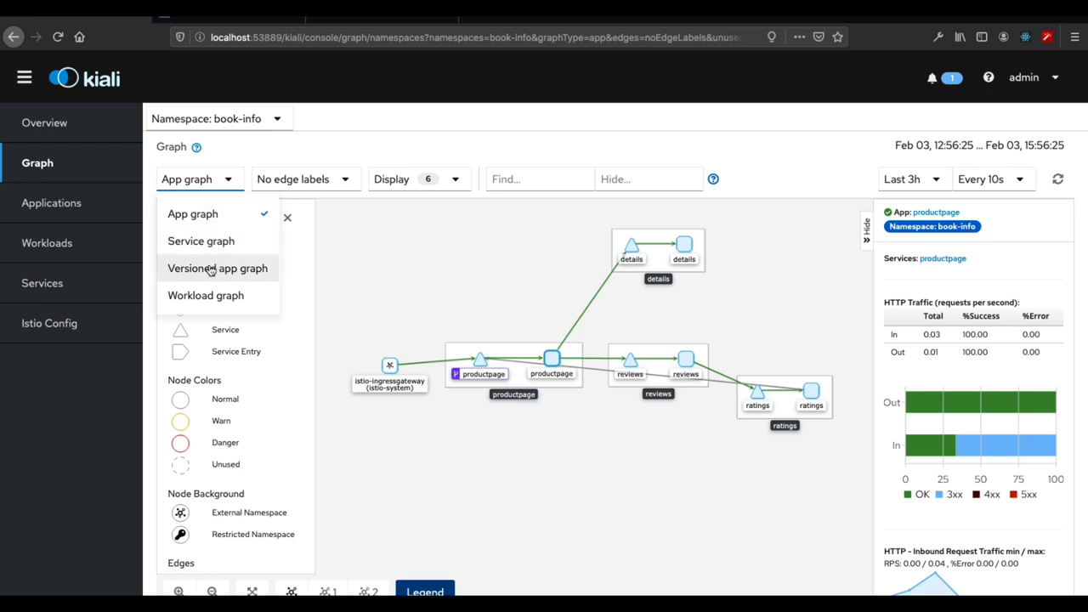
left_click(217, 268)
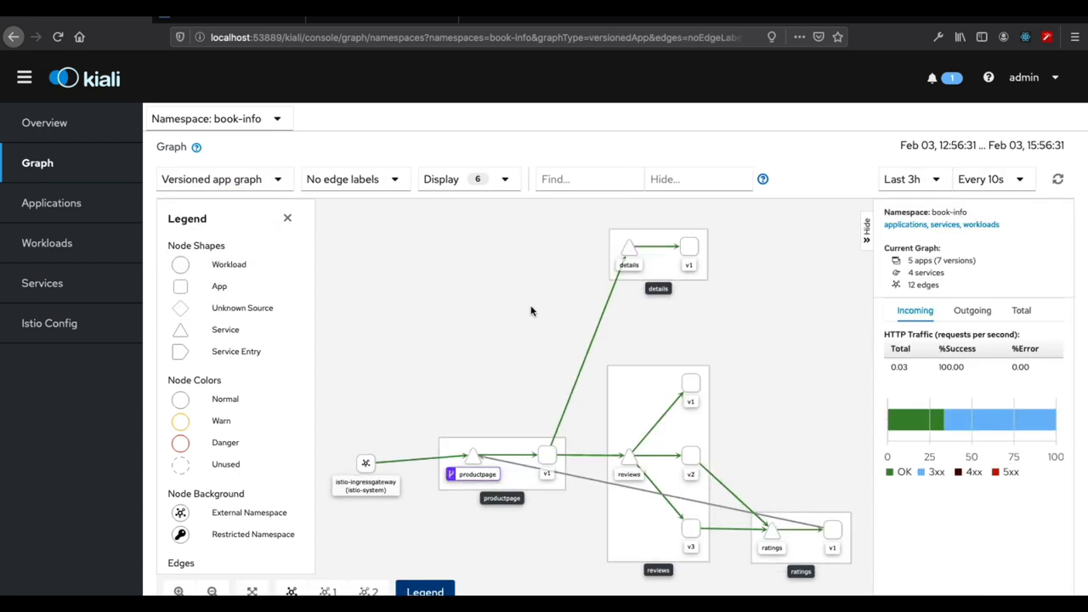
mouse_move(712, 383)
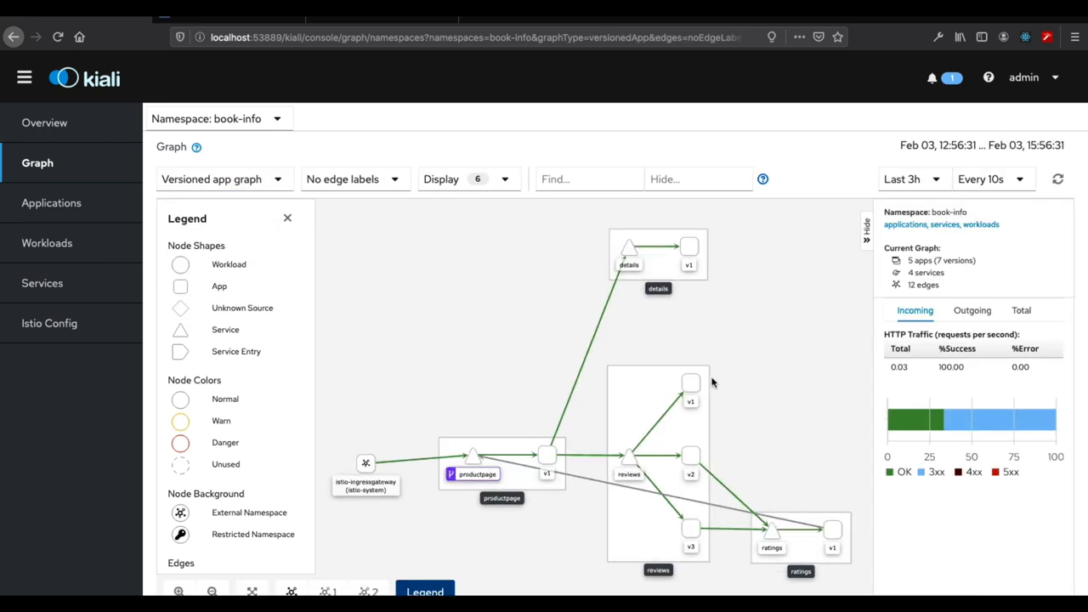
left_click(690, 456)
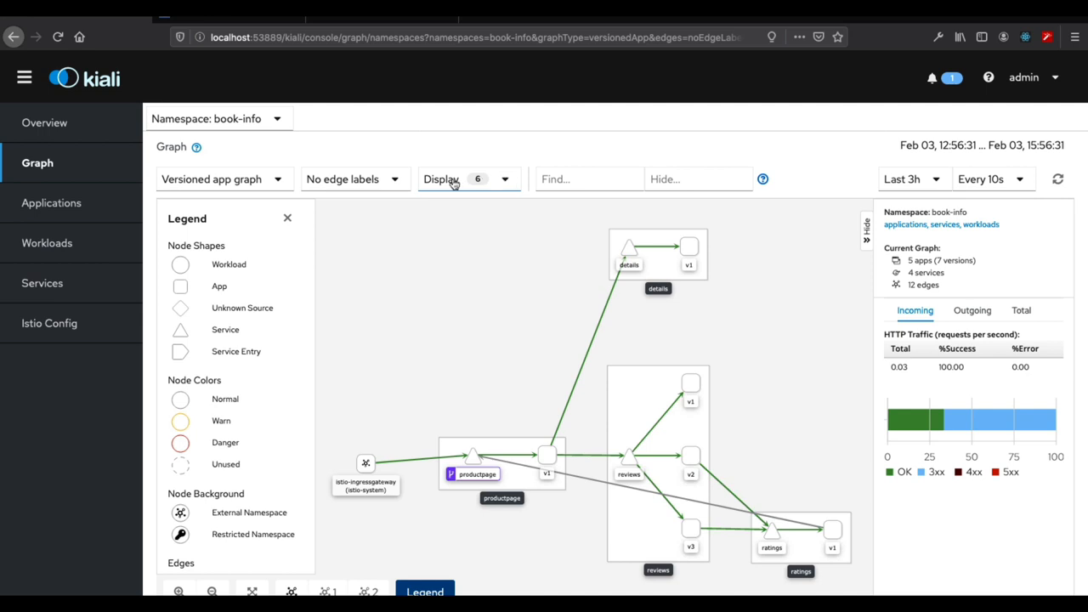
Step: Enable traffic animation and request-percentage edge labels, then show reviews traffic details
left_click(467, 179)
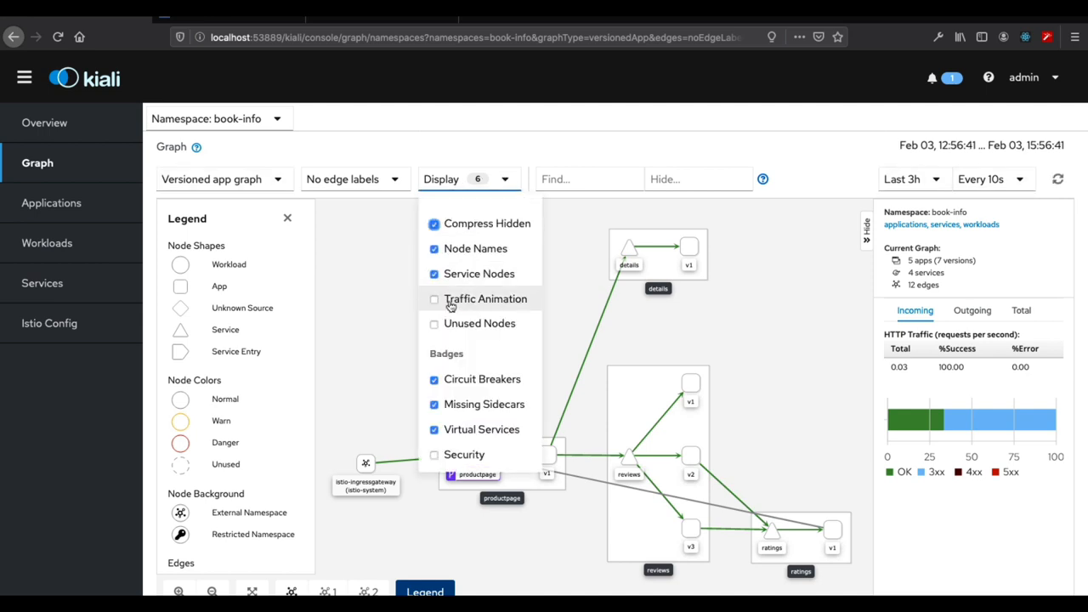
left_click(435, 299)
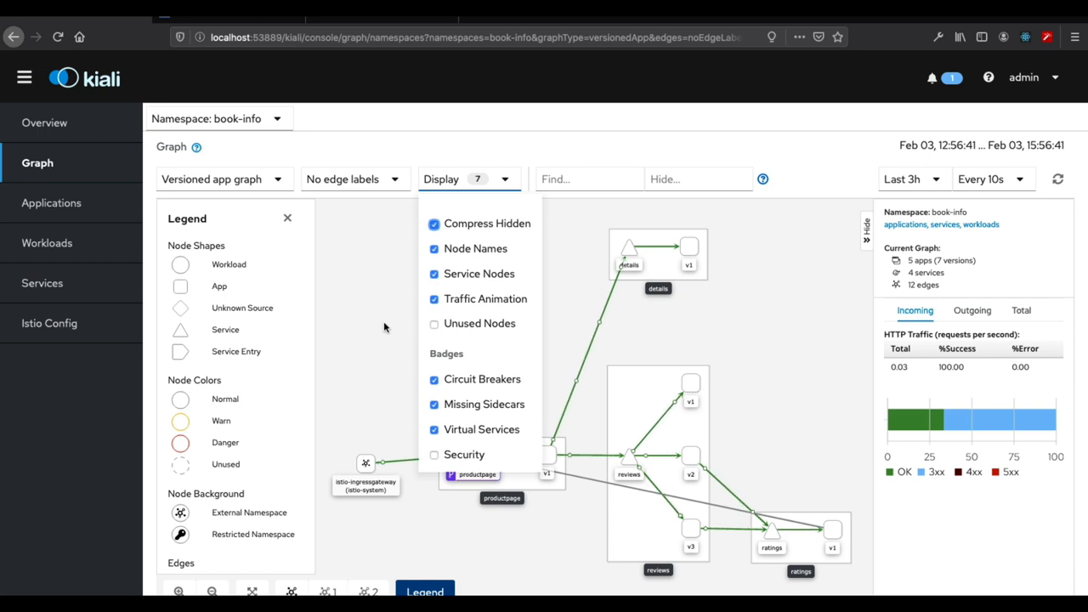
left_click(353, 178)
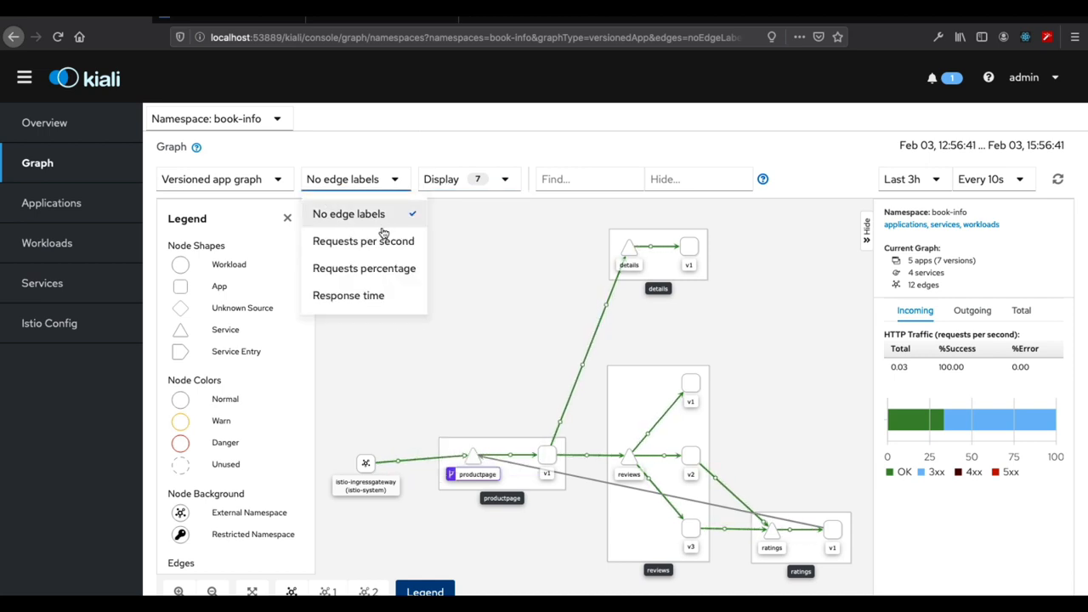
left_click(364, 269)
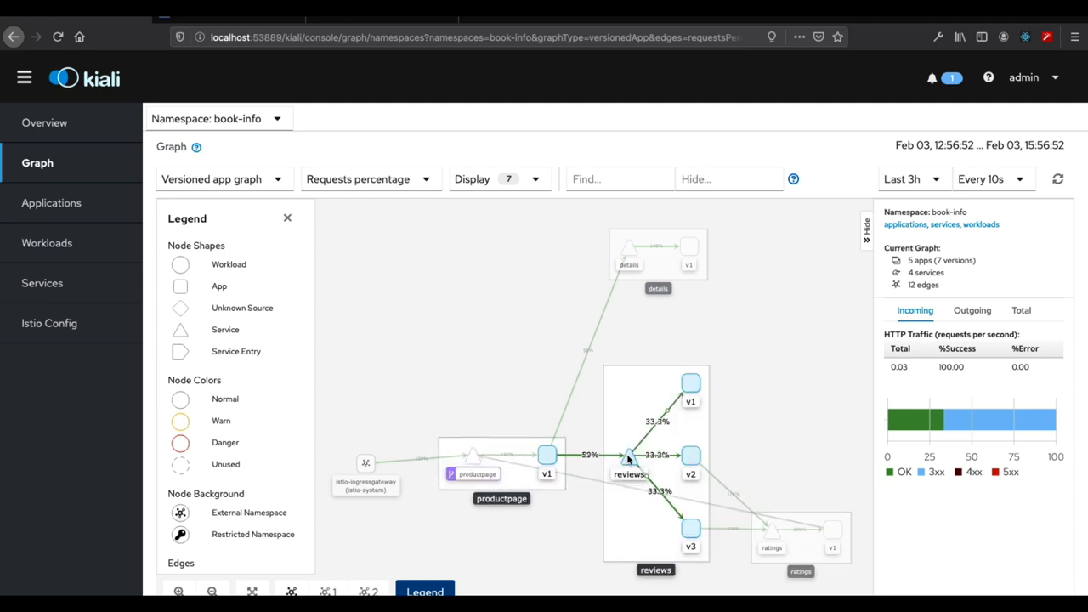
left_click(629, 456)
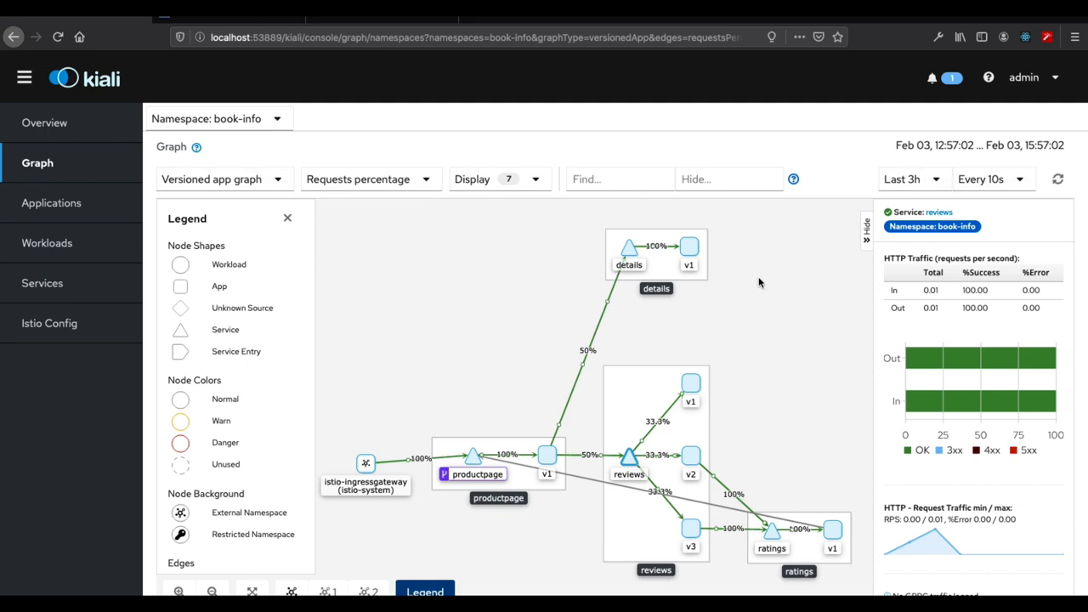